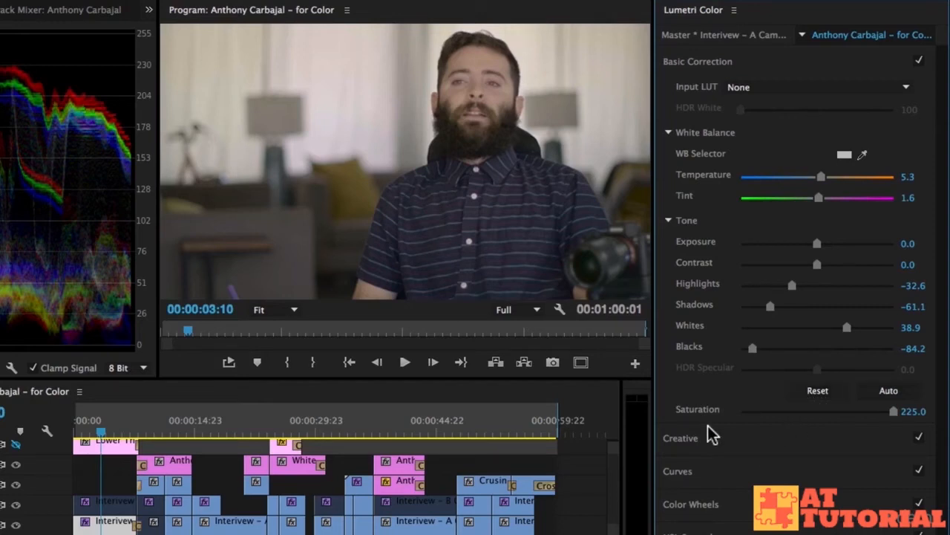
# - Expand the Creative section and browse the creative Look and input LUT lists
pyautogui.click(680, 437)
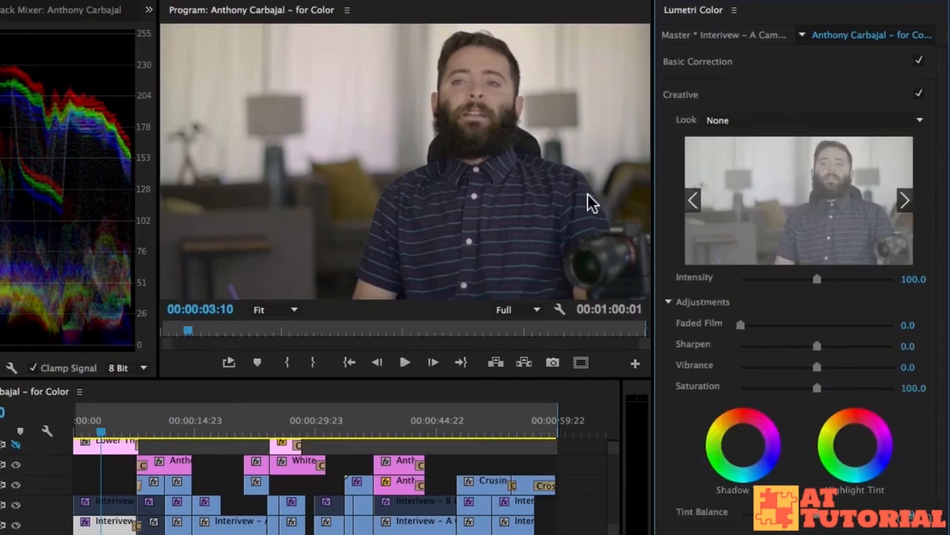
pyautogui.moveTo(653, 118)
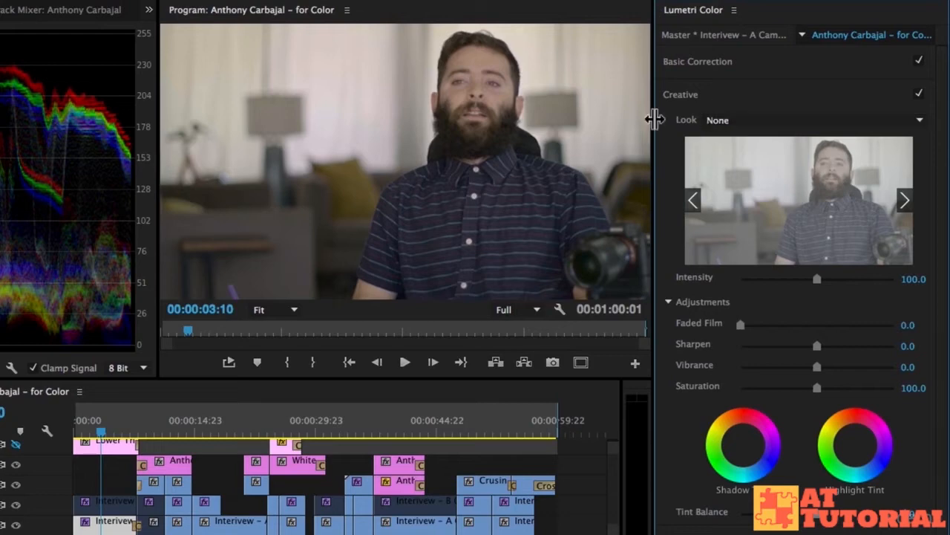
pyautogui.moveTo(736, 125)
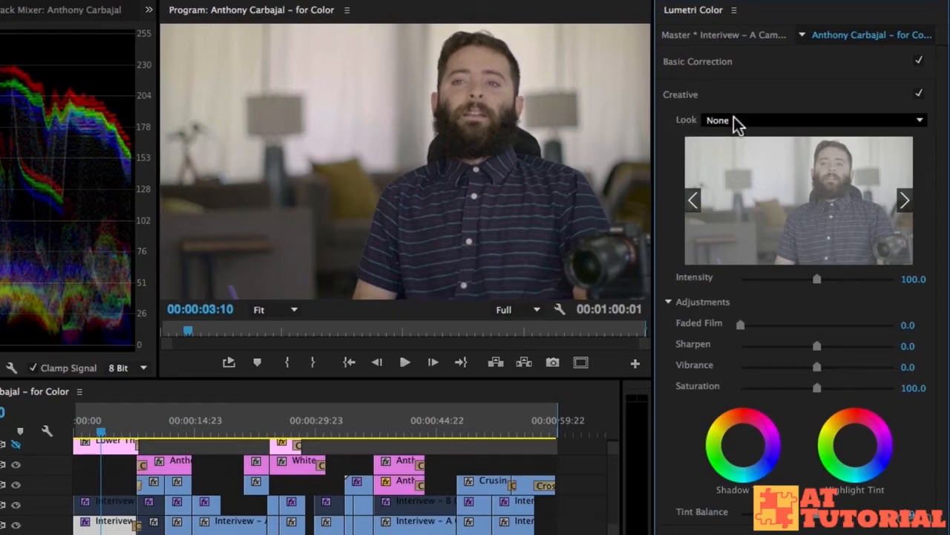
pyautogui.click(814, 119)
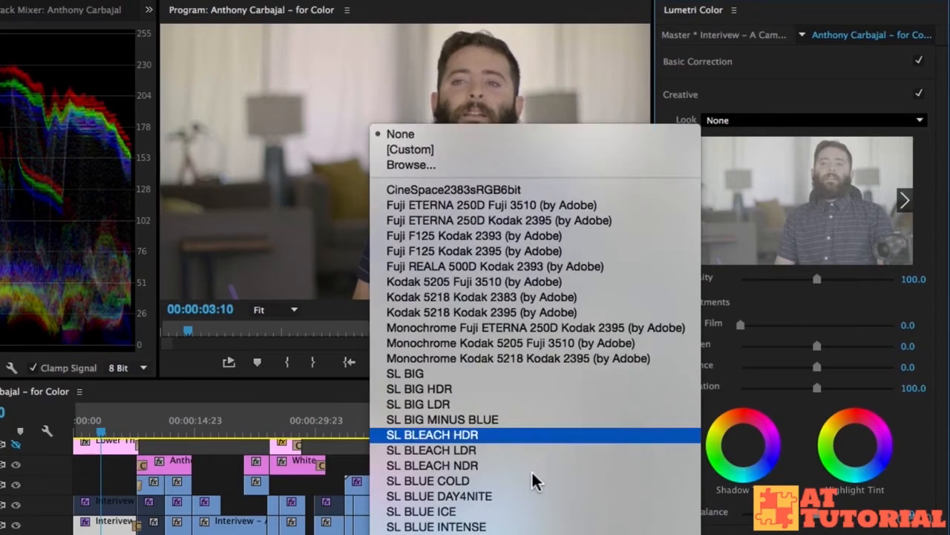
pyautogui.scroll(-3)
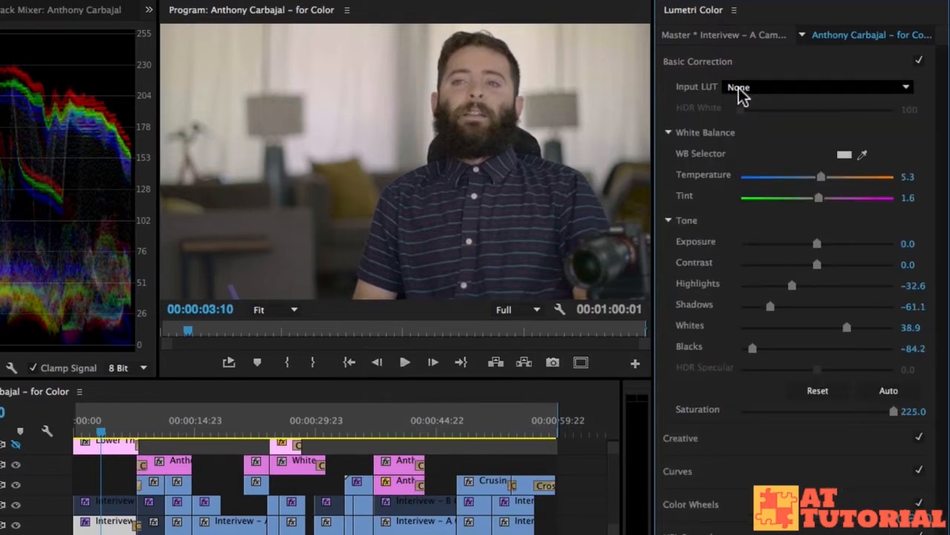
pyautogui.click(817, 86)
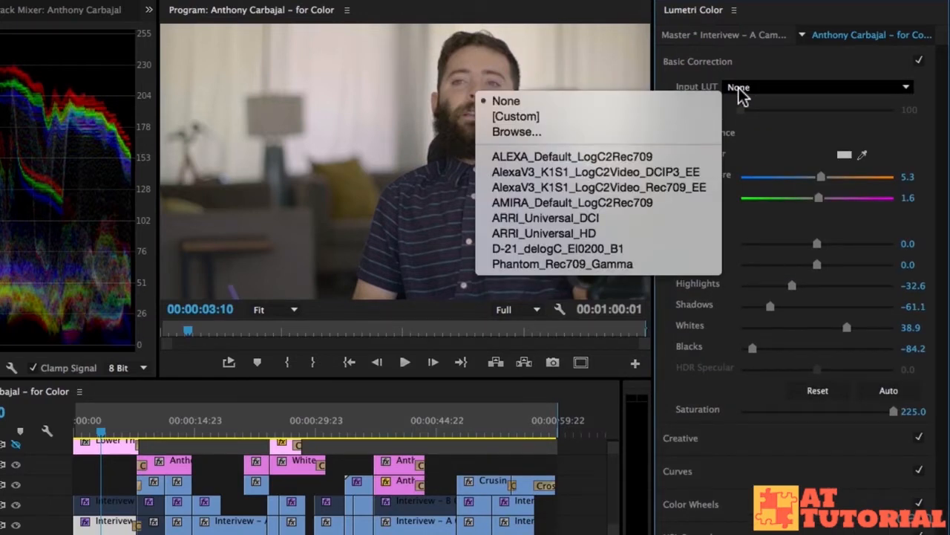
pyautogui.moveTo(538, 281)
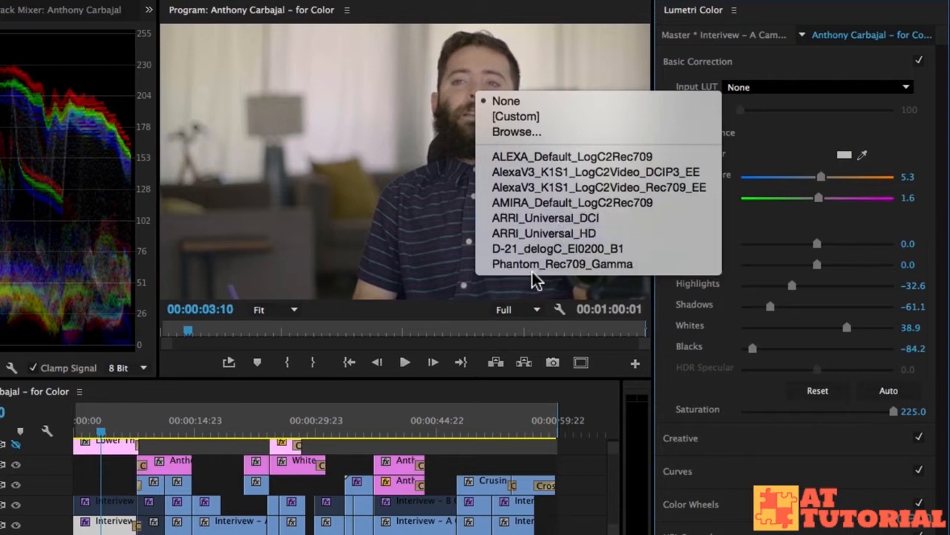
pyautogui.moveTo(544, 232)
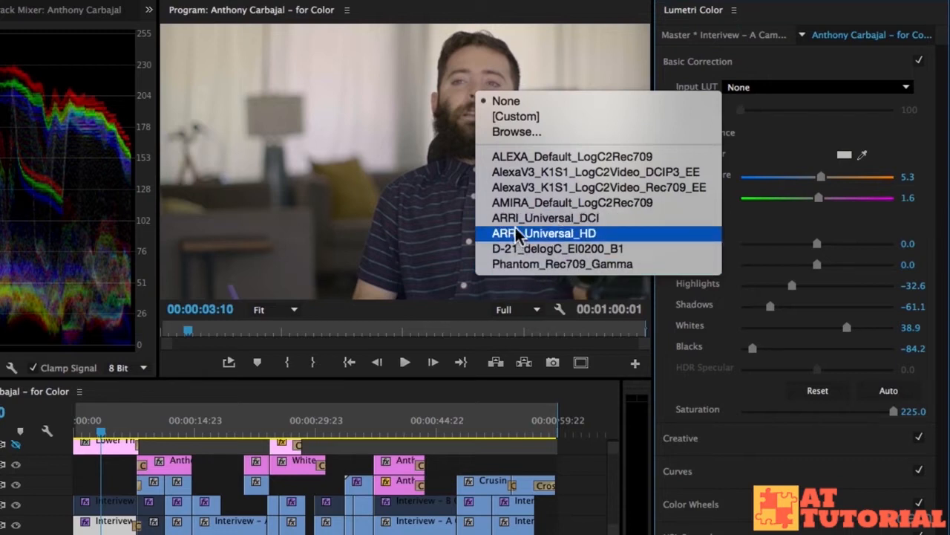
pyautogui.moveTo(513, 223)
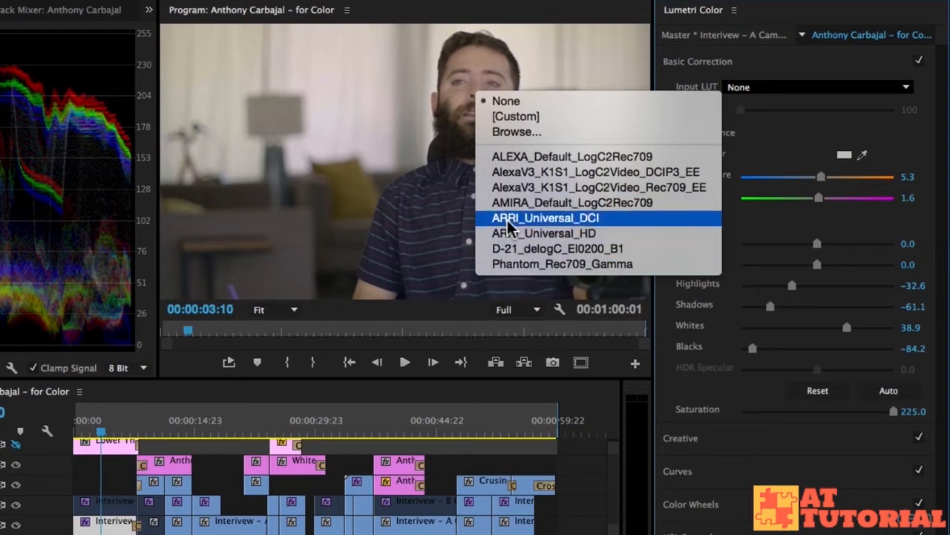
pyautogui.moveTo(597, 172)
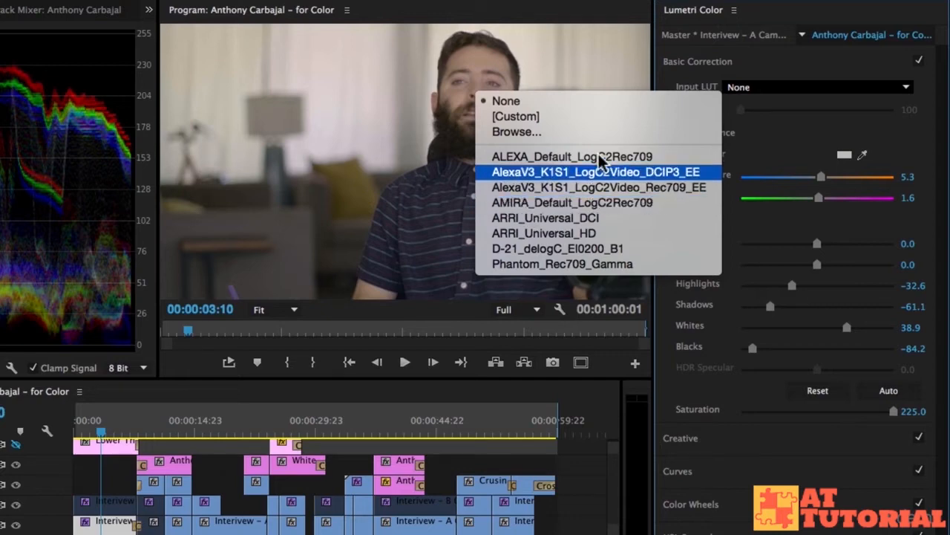
pyautogui.moveTo(561, 217)
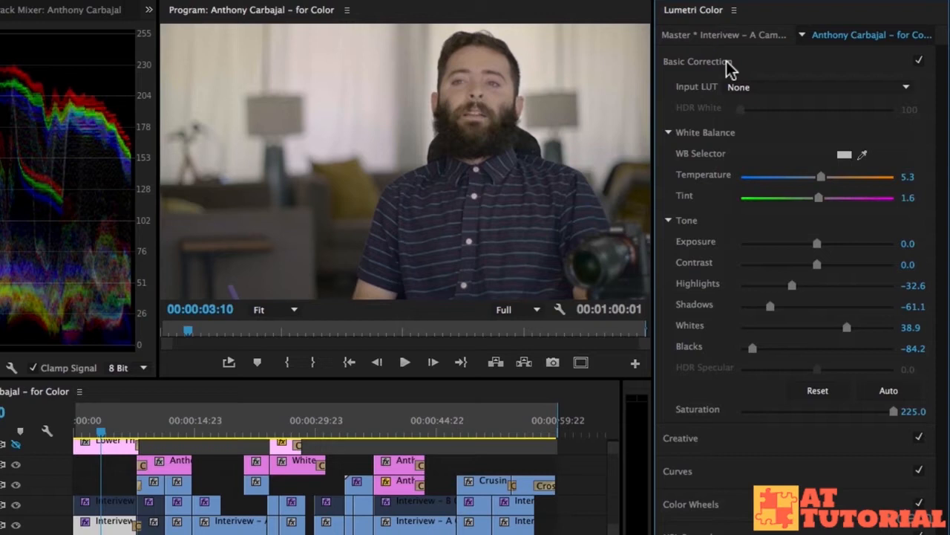
# - Cycle through creative look previews and apply the SL CLEAN KODAK A HDR look at full intensity
pyautogui.click(680, 95)
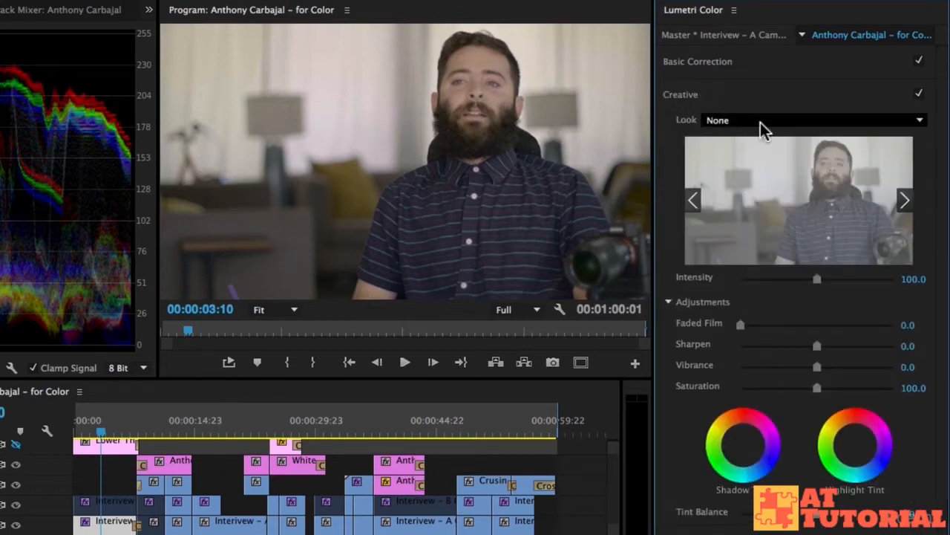
pyautogui.moveTo(919, 192)
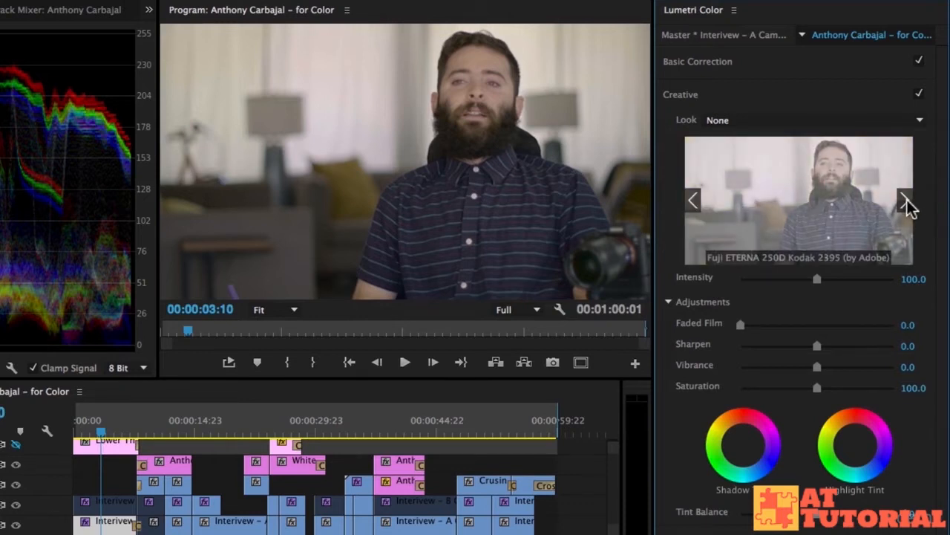
pyautogui.click(906, 199)
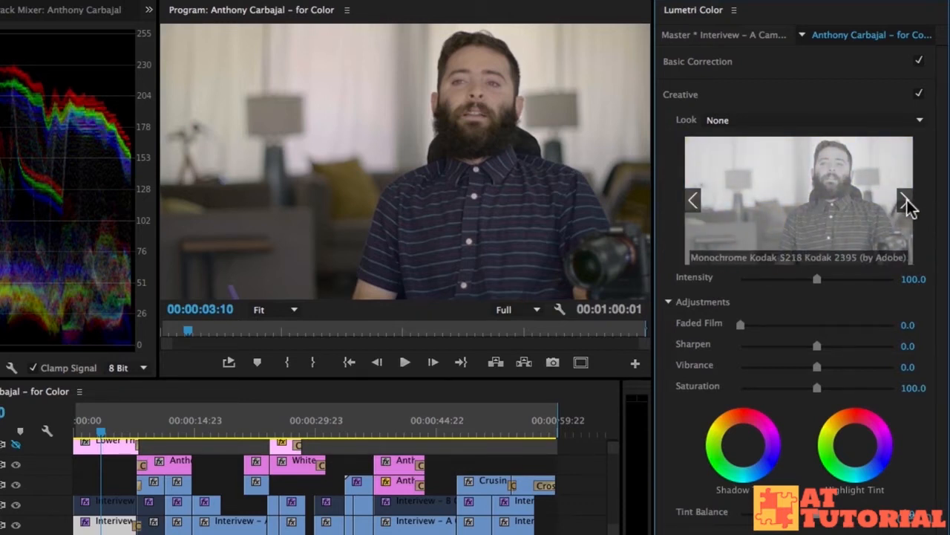
pyautogui.moveTo(869, 205)
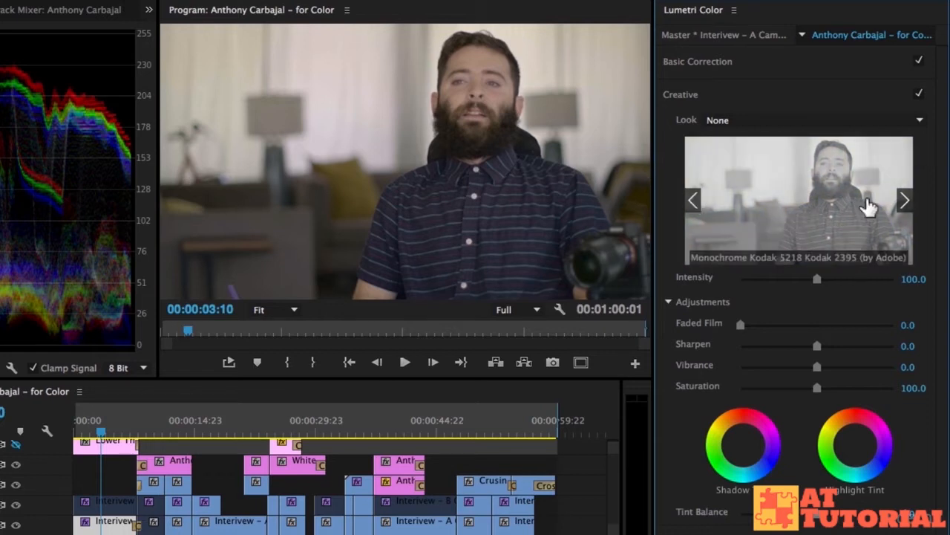
pyautogui.click(904, 199)
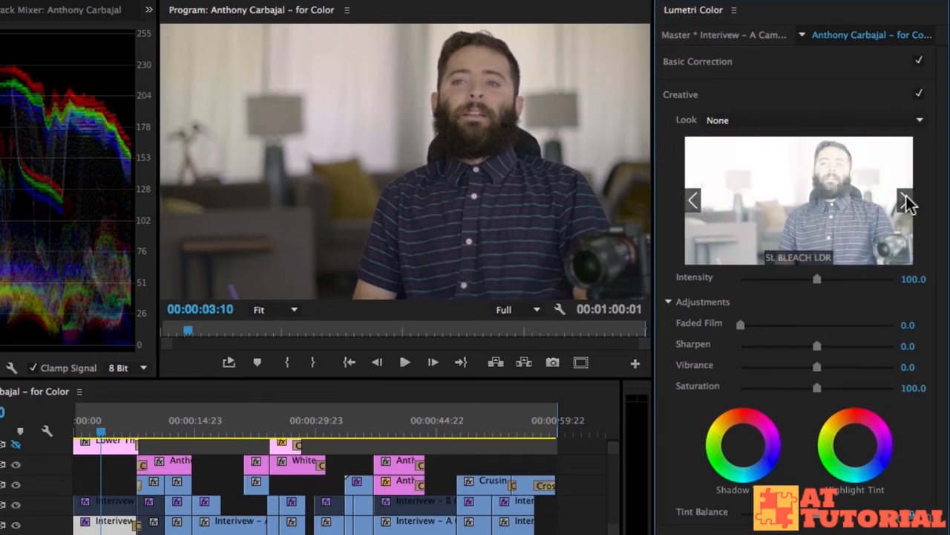
pyautogui.click(905, 199)
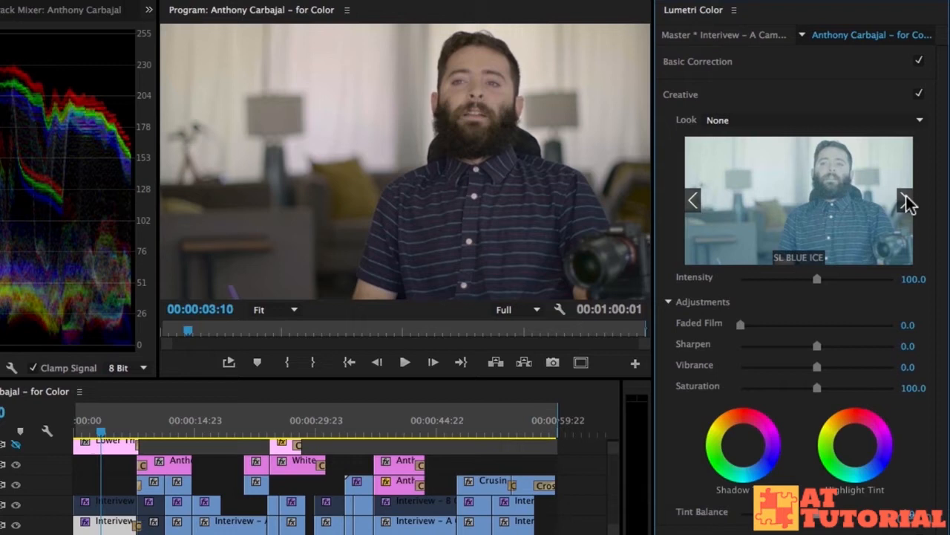
pyautogui.click(904, 199)
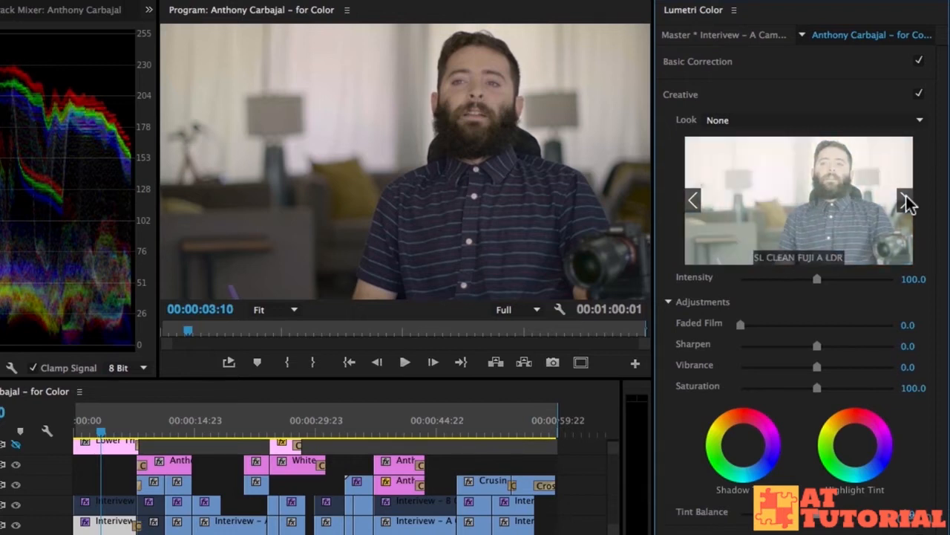
pyautogui.click(904, 199)
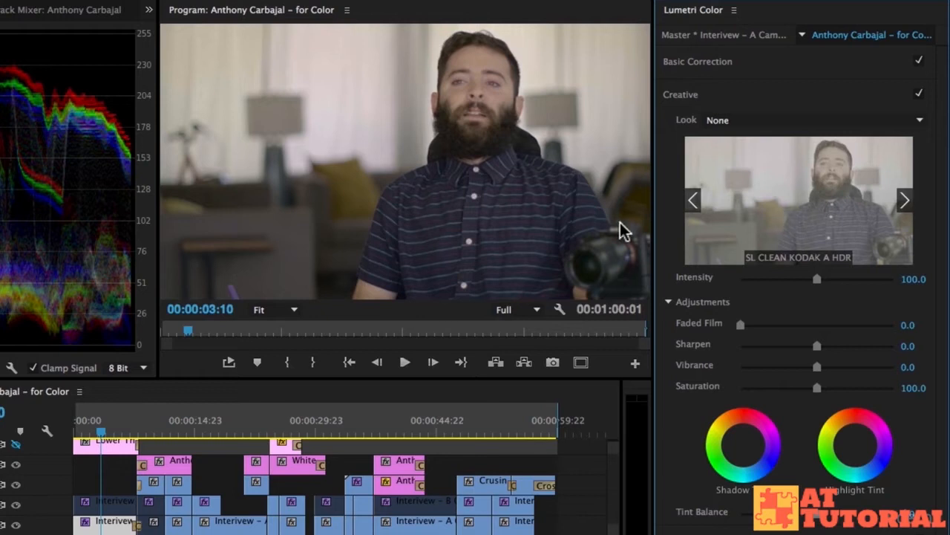
pyautogui.click(904, 199)
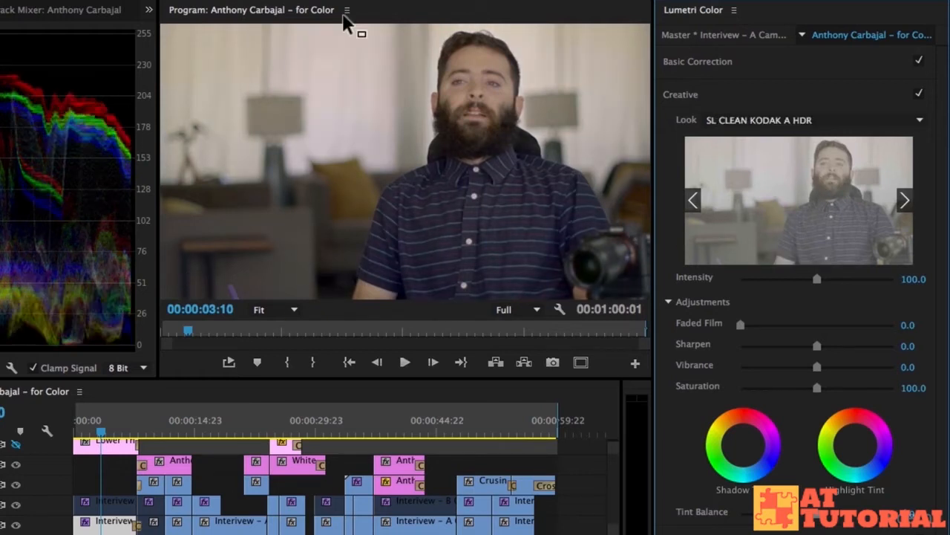
pyautogui.moveTo(438, 107)
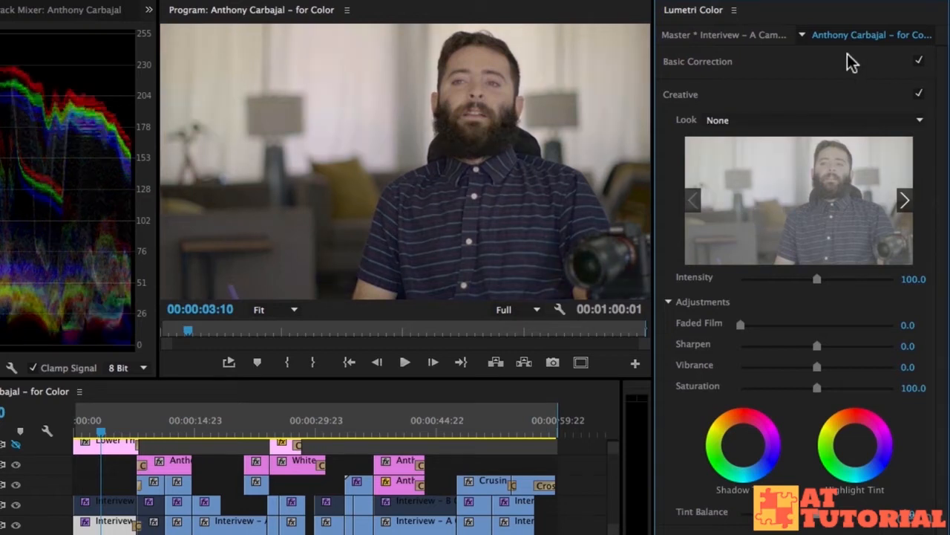
# - Disable Basic Correction, apply the CineSpace2383sRGB6bit look and set its intensity to 65.3
pyautogui.click(921, 61)
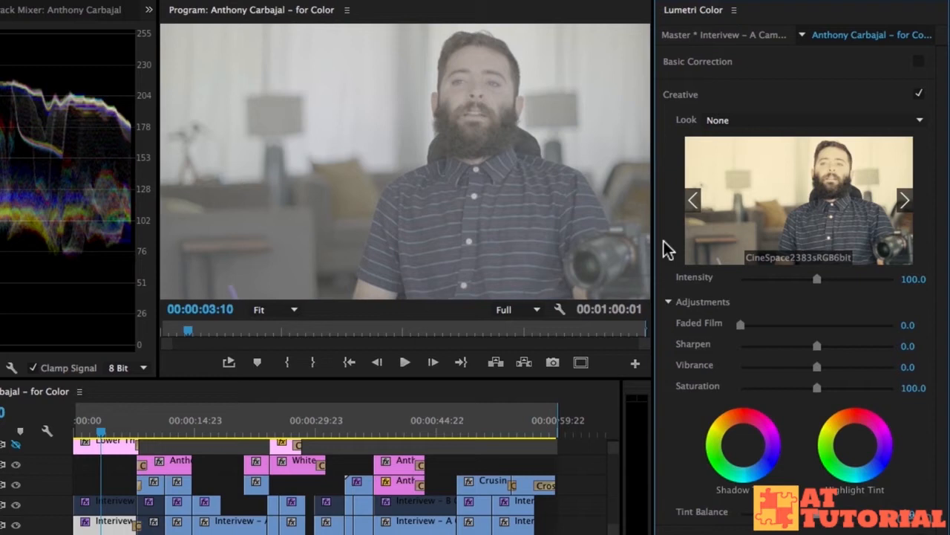
pyautogui.moveTo(793, 211)
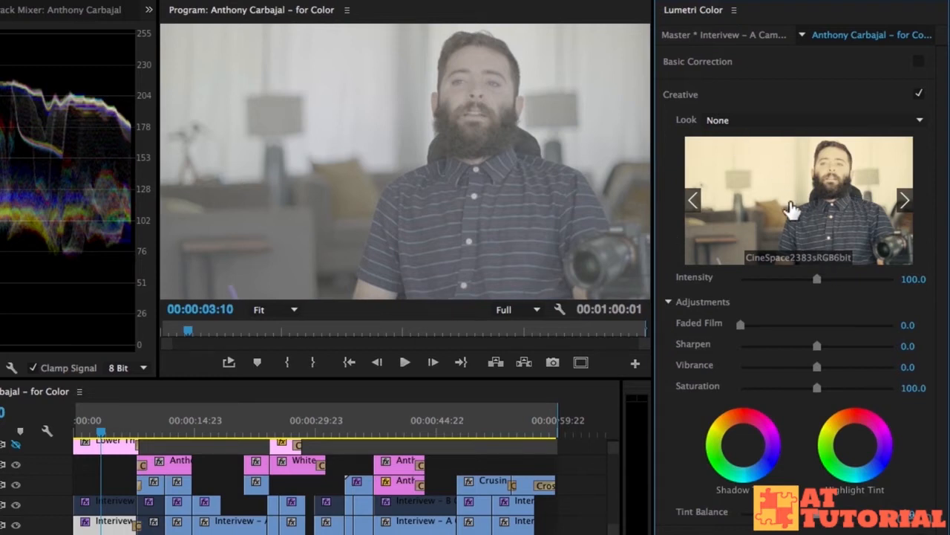
pyautogui.click(799, 201)
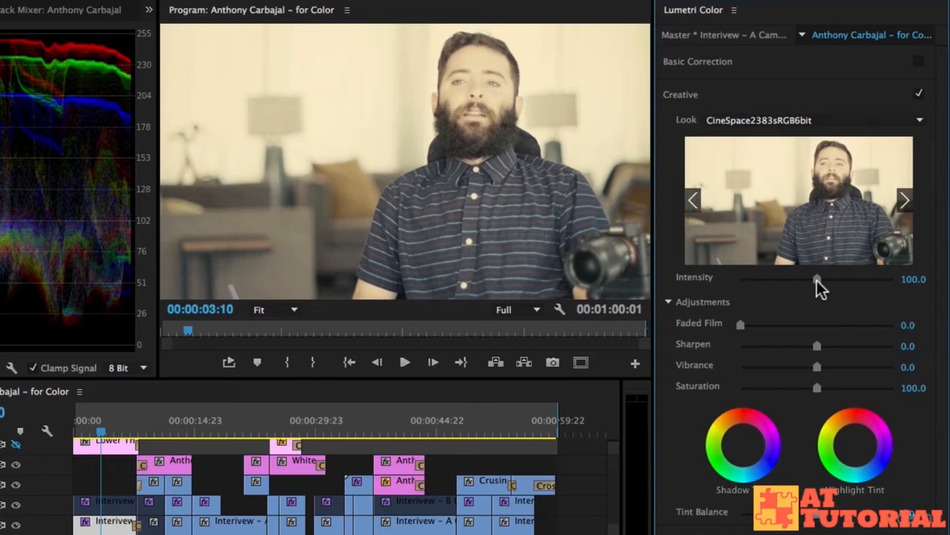
pyautogui.moveTo(816, 280); pyautogui.dragTo(839, 280)
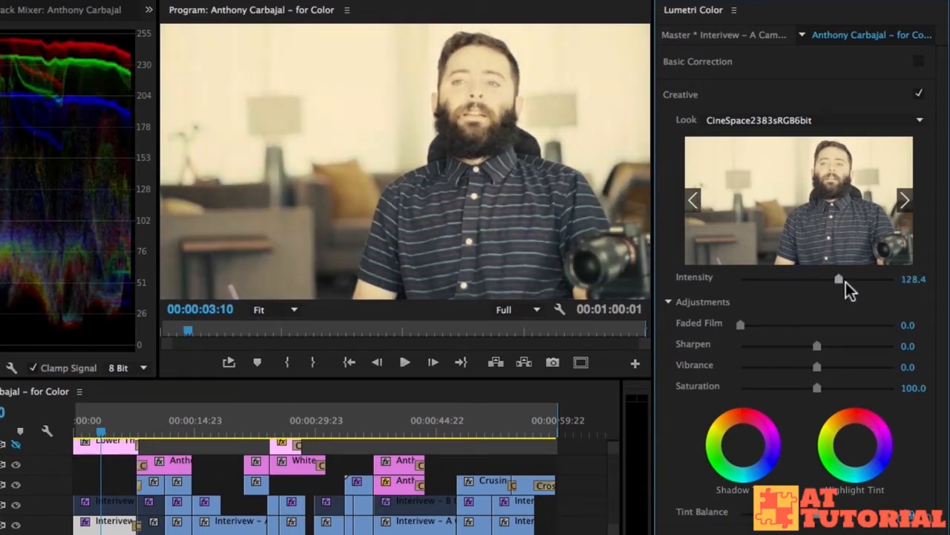
pyautogui.moveTo(839, 279); pyautogui.dragTo(791, 280)
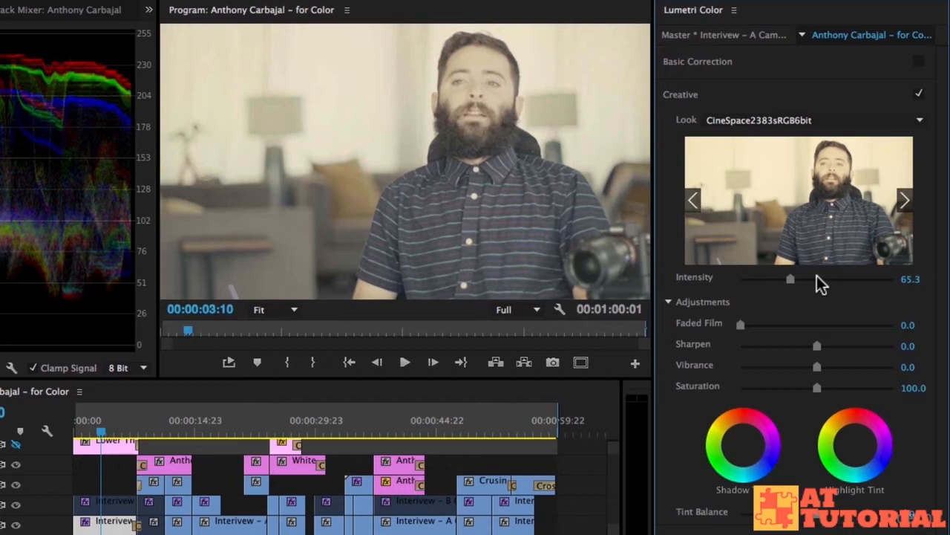
pyautogui.moveTo(696, 386)
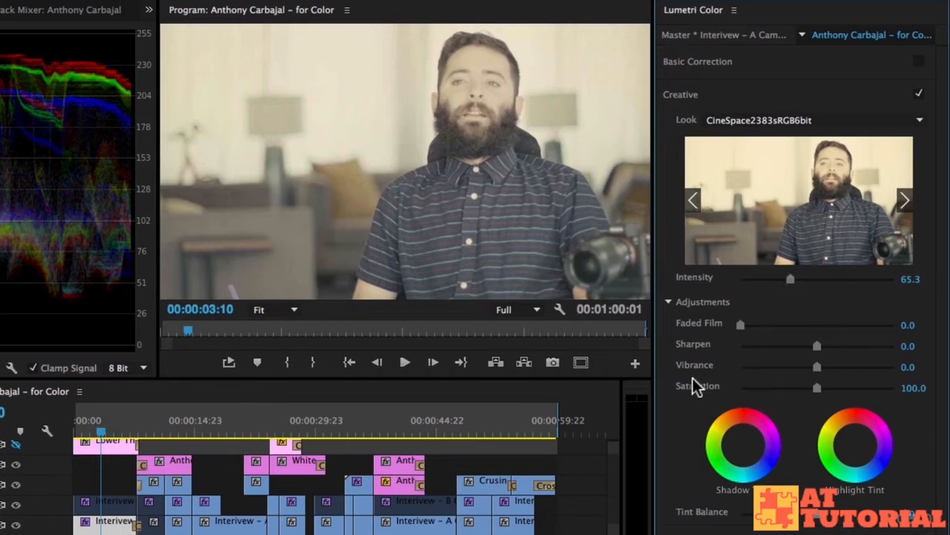
pyautogui.moveTo(794, 264)
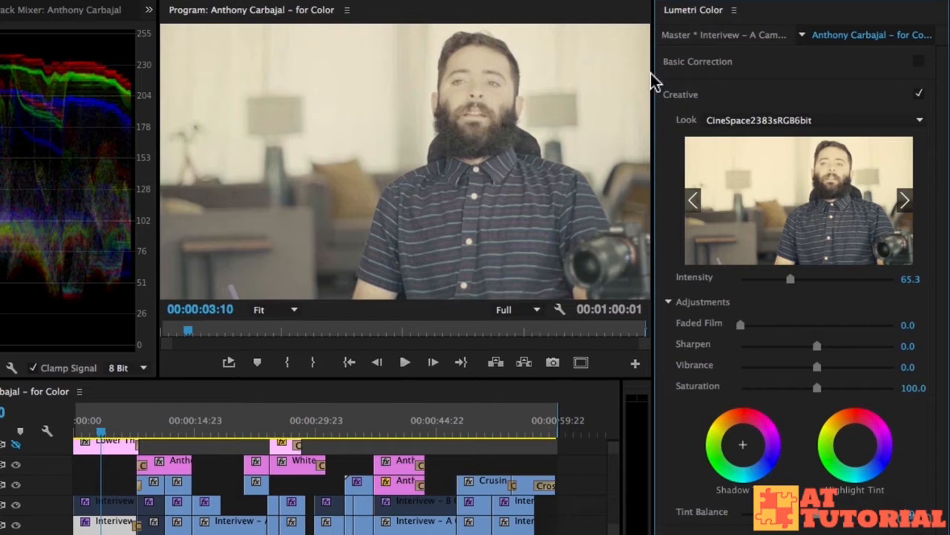
pyautogui.moveTo(854, 152)
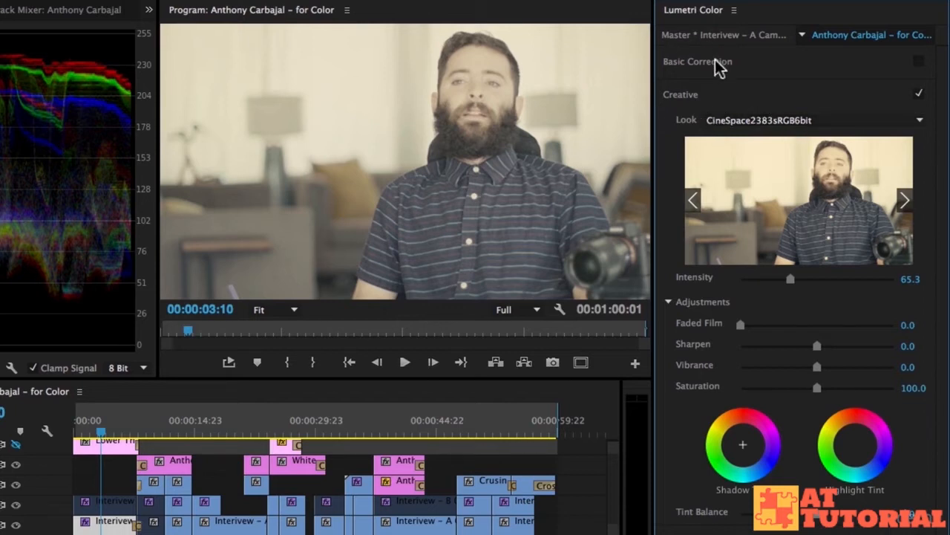
# - Collapse Basic Correction and expand the Creative section
pyautogui.click(680, 95)
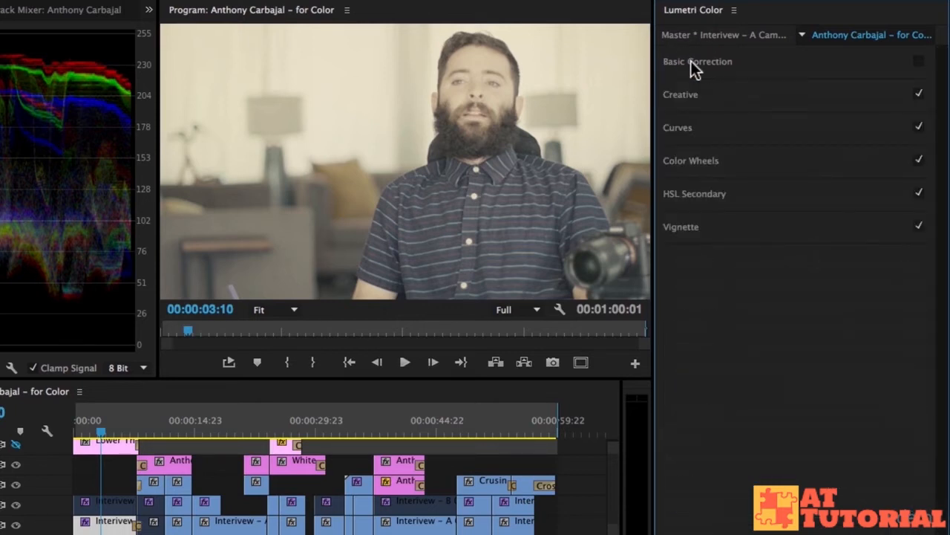
pyautogui.click(680, 95)
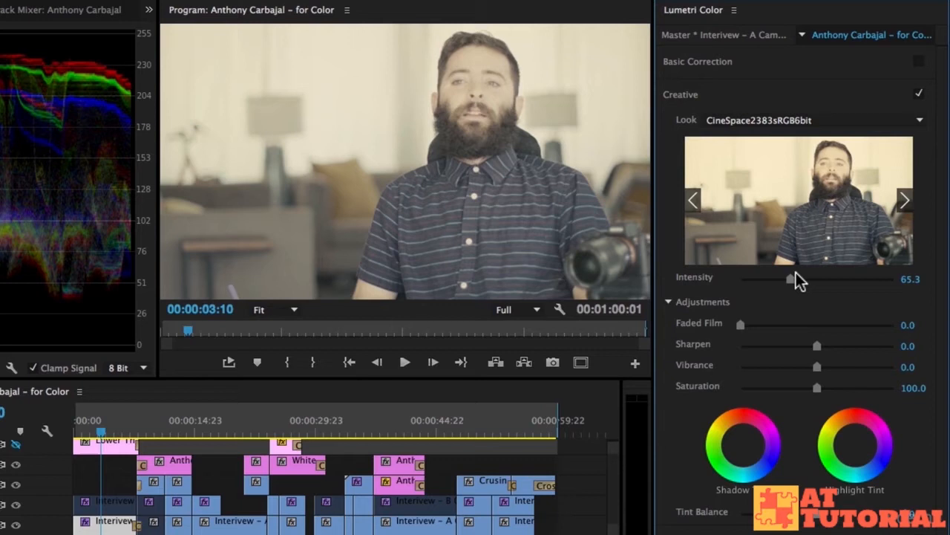
pyautogui.moveTo(695, 310)
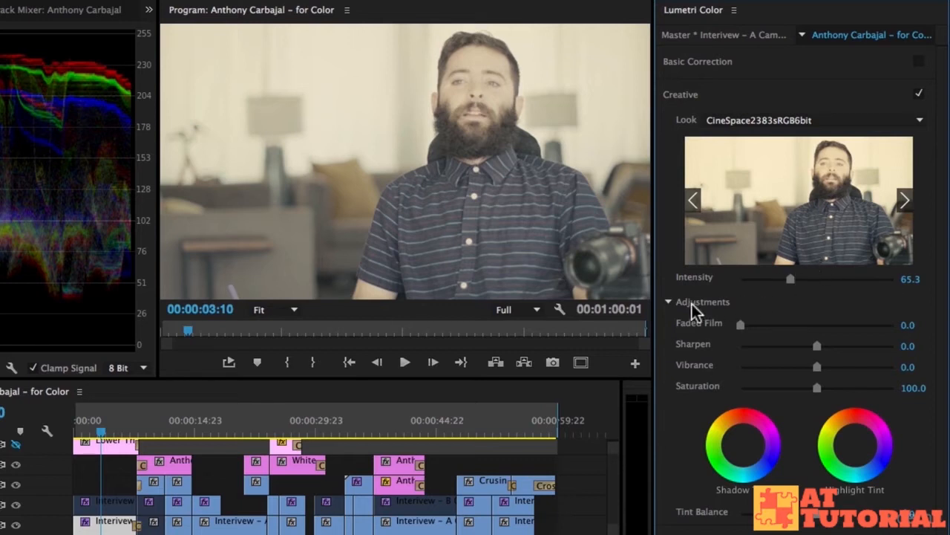
pyautogui.moveTo(696, 290)
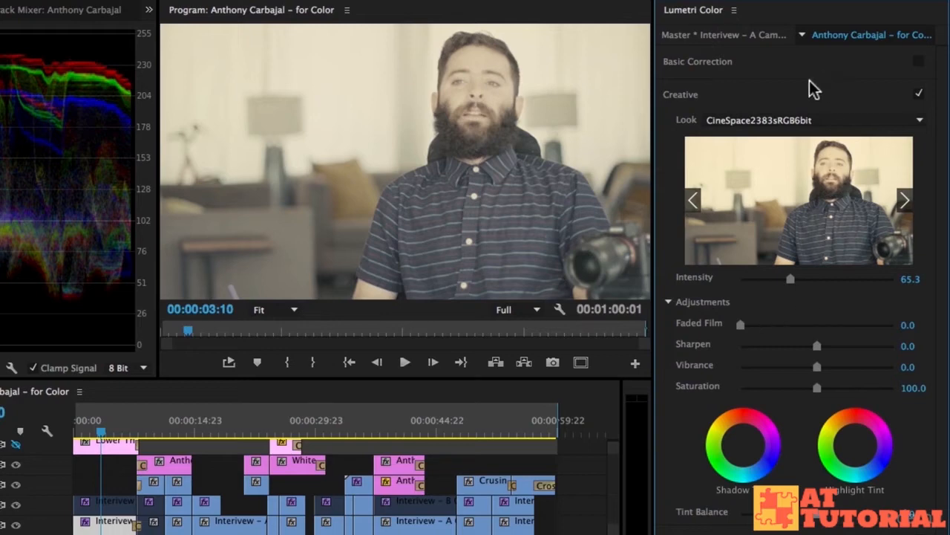
# - Set the Creative Look to None, removing the look from the clip
pyautogui.click(921, 119)
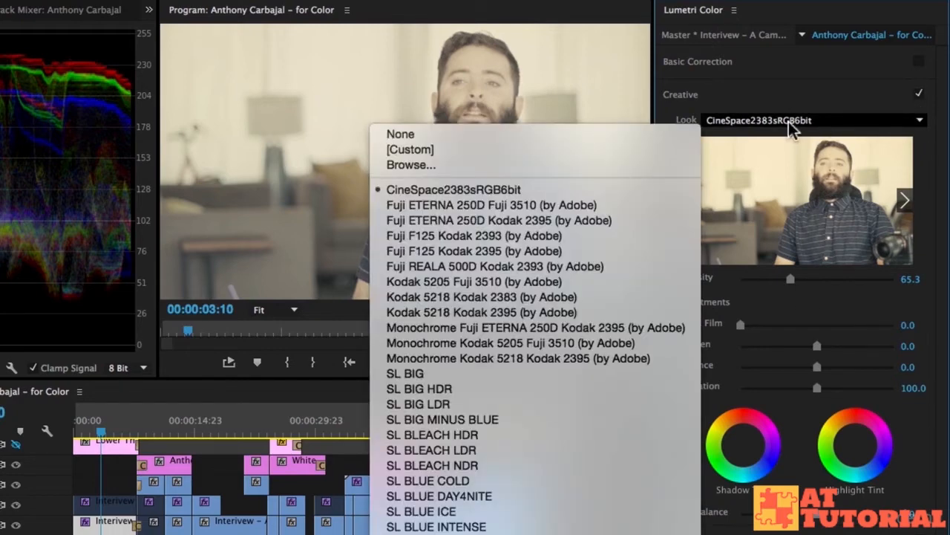
pyautogui.click(401, 133)
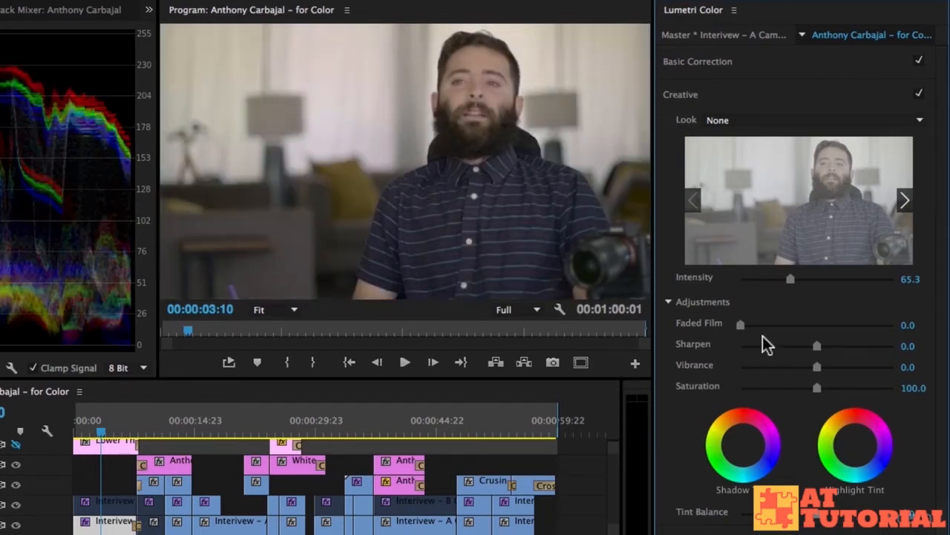
pyautogui.moveTo(760, 321)
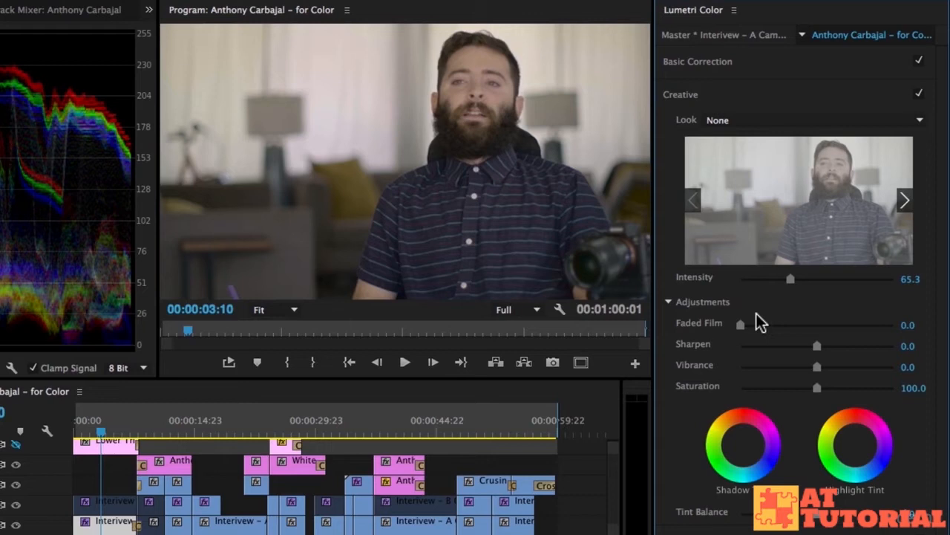
# - Try Faded Film at several strengths and return it to 0
pyautogui.moveTo(741, 323); pyautogui.dragTo(775, 323)
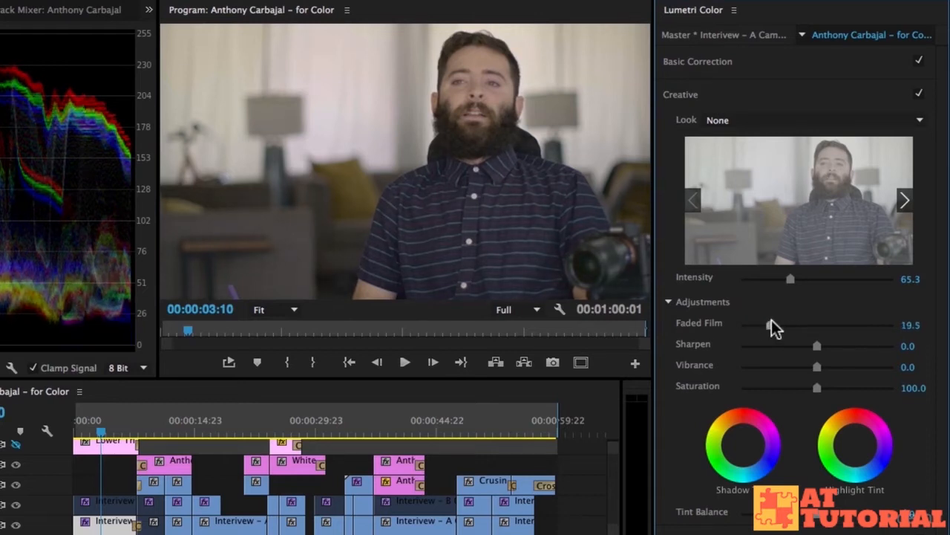
pyautogui.moveTo(775, 323); pyautogui.dragTo(805, 323)
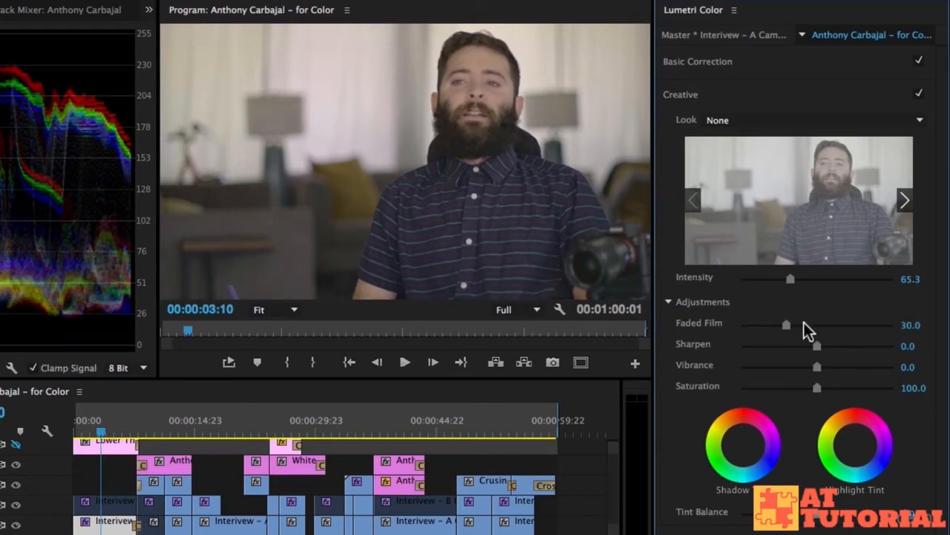
pyautogui.moveTo(784, 324); pyautogui.dragTo(847, 324)
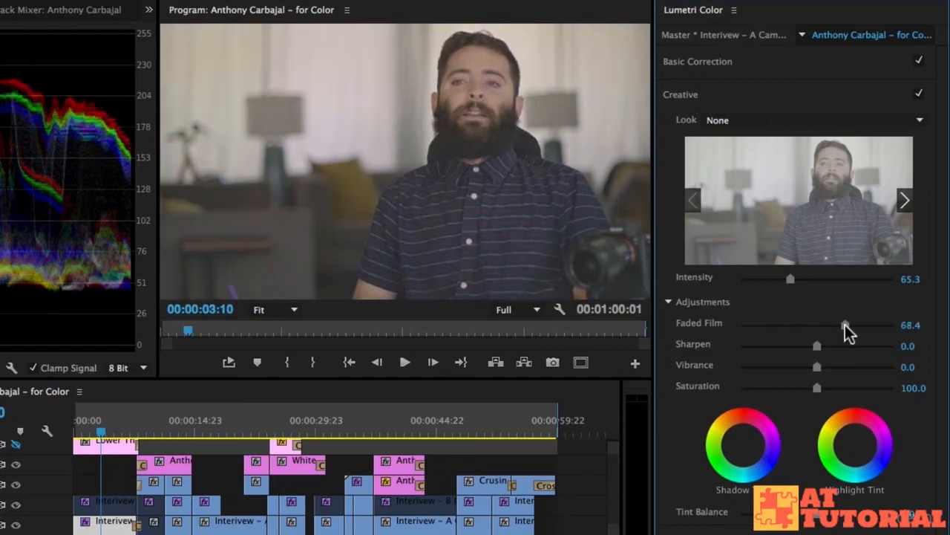
pyautogui.moveTo(846, 324); pyautogui.dragTo(799, 324)
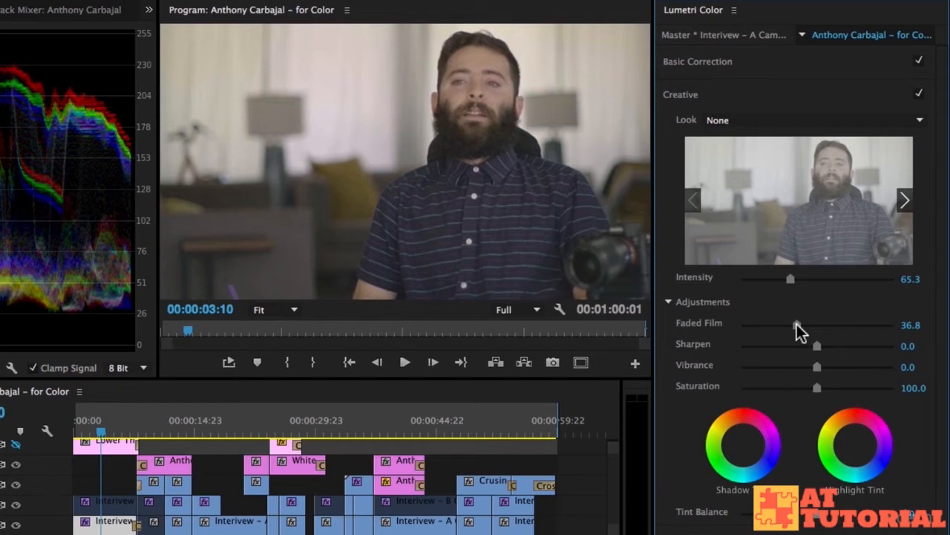
pyautogui.moveTo(797, 325); pyautogui.dragTo(854, 326)
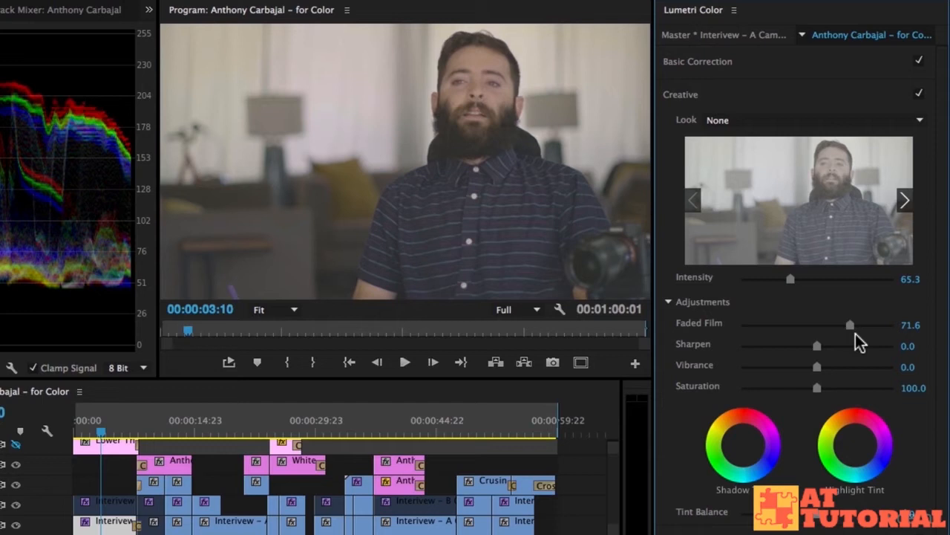
pyautogui.moveTo(850, 324); pyautogui.dragTo(769, 324)
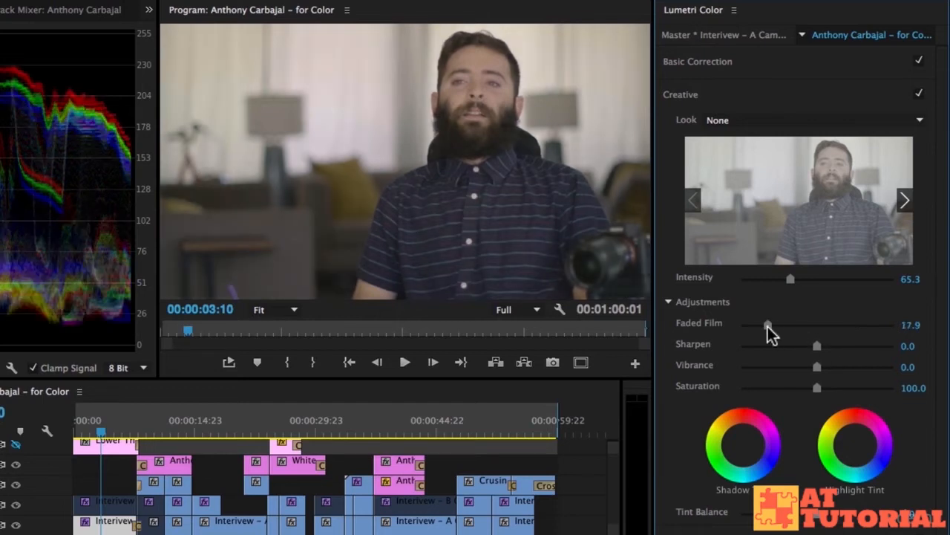
pyautogui.moveTo(769, 324); pyautogui.dragTo(775, 324)
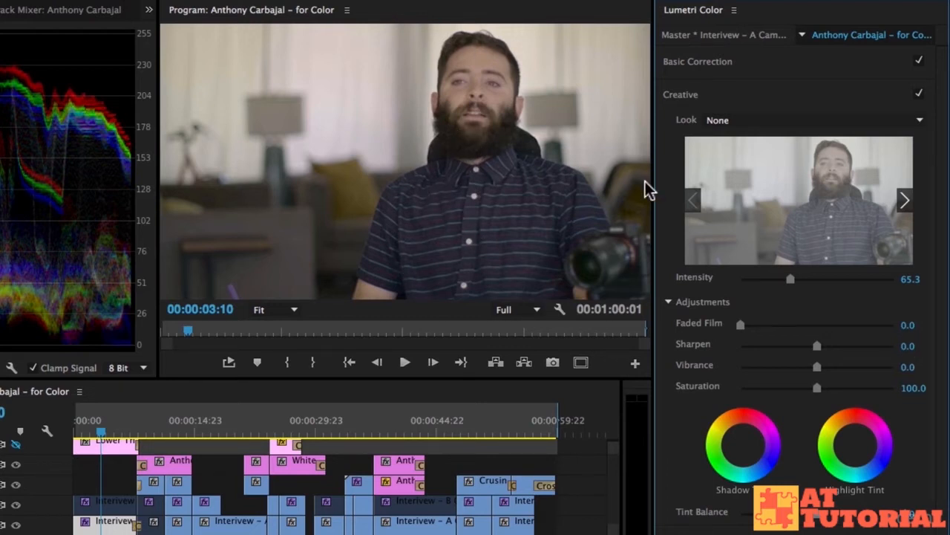
pyautogui.moveTo(493, 101)
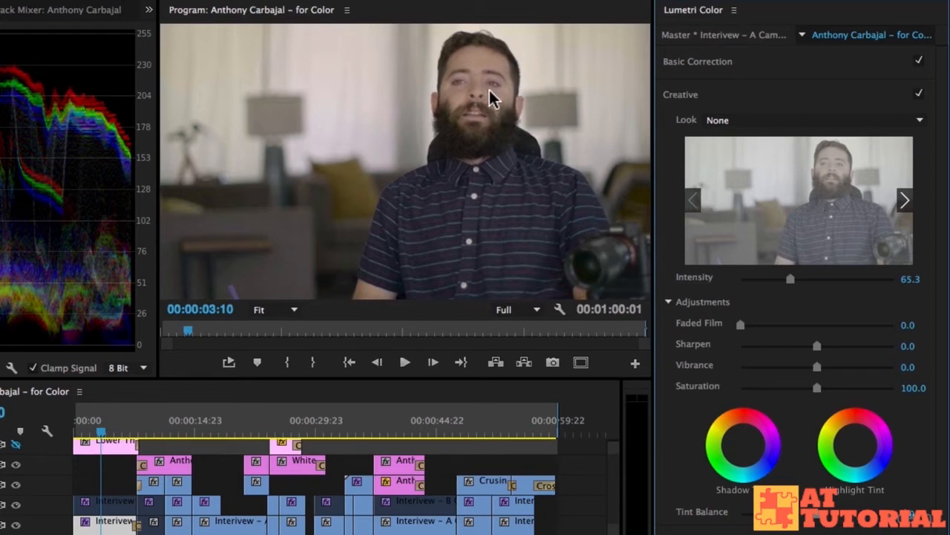
pyautogui.moveTo(459, 67)
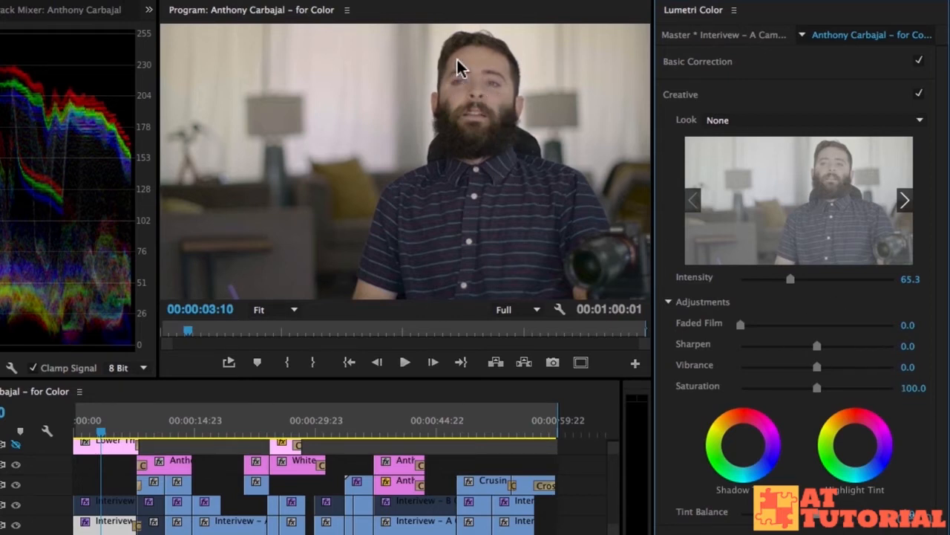
pyautogui.moveTo(547, 229)
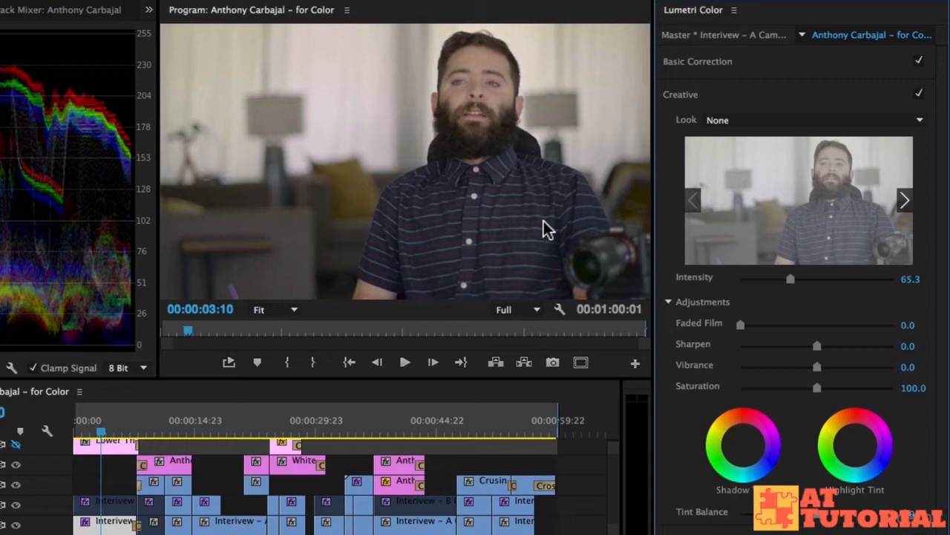
pyautogui.moveTo(642, 288)
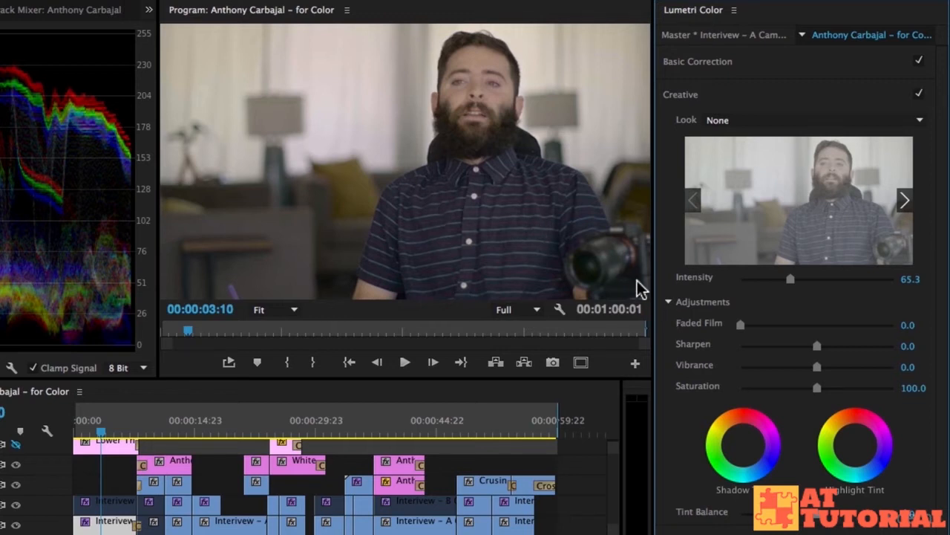
pyautogui.moveTo(434, 147)
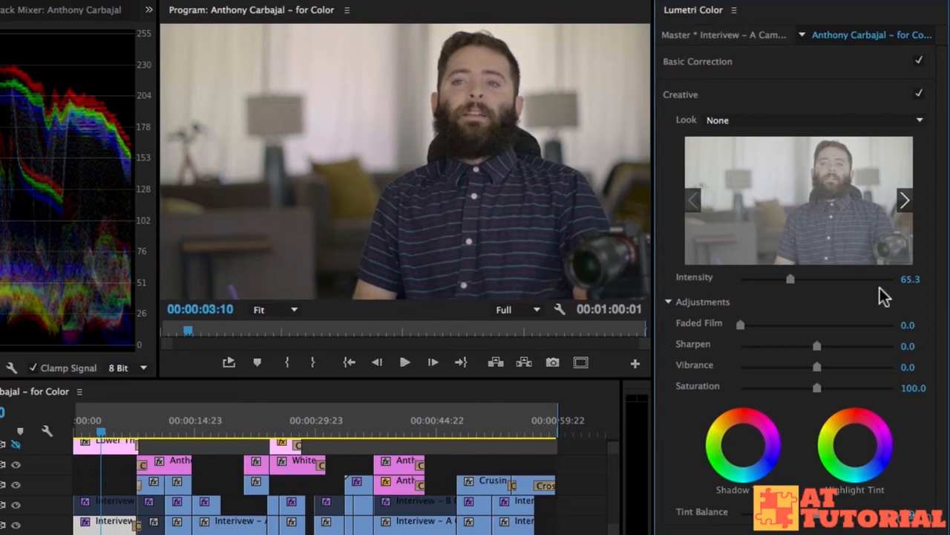
pyautogui.moveTo(906, 355)
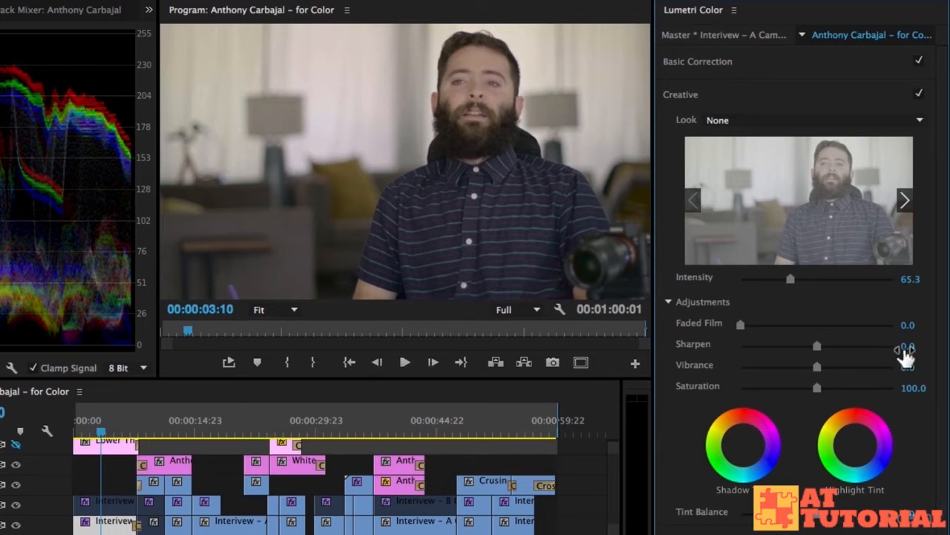
# - Preview Sharpen at 100, then settle it at 25
pyautogui.moveTo(817, 345); pyautogui.dragTo(835, 344)
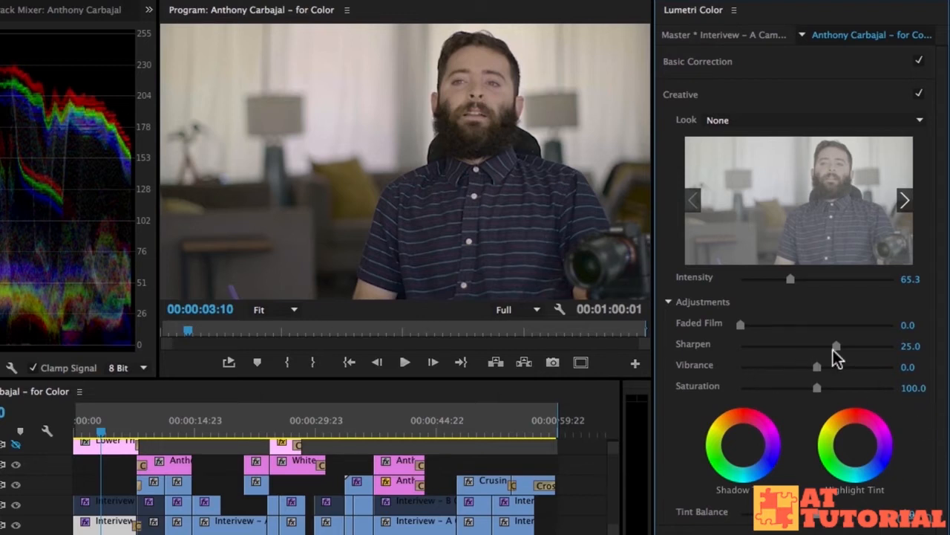
pyautogui.moveTo(838, 344); pyautogui.dragTo(894, 344)
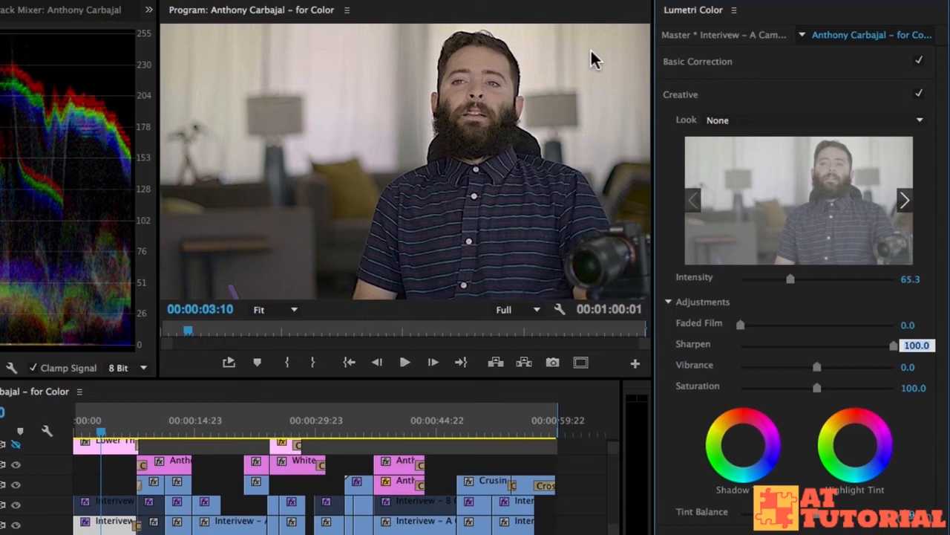
pyautogui.moveTo(597, 208)
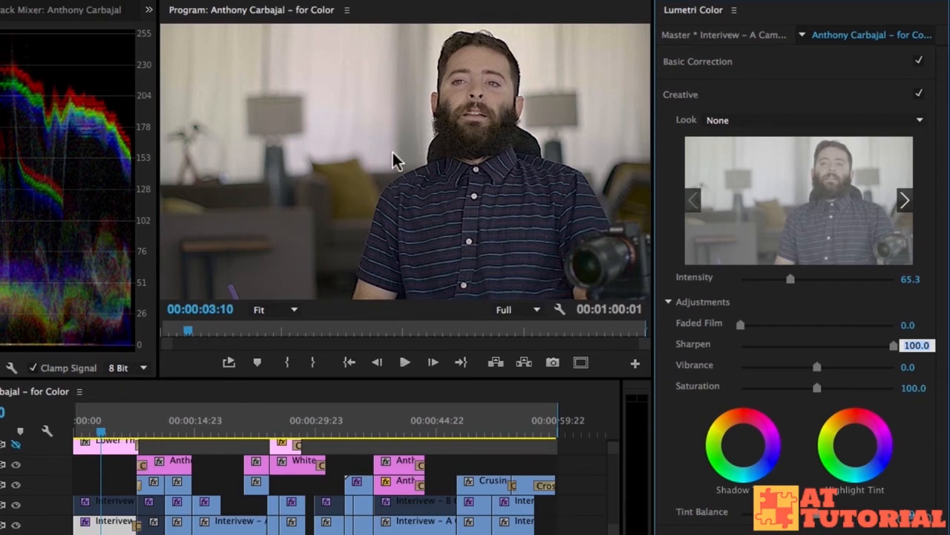
pyautogui.moveTo(428, 128)
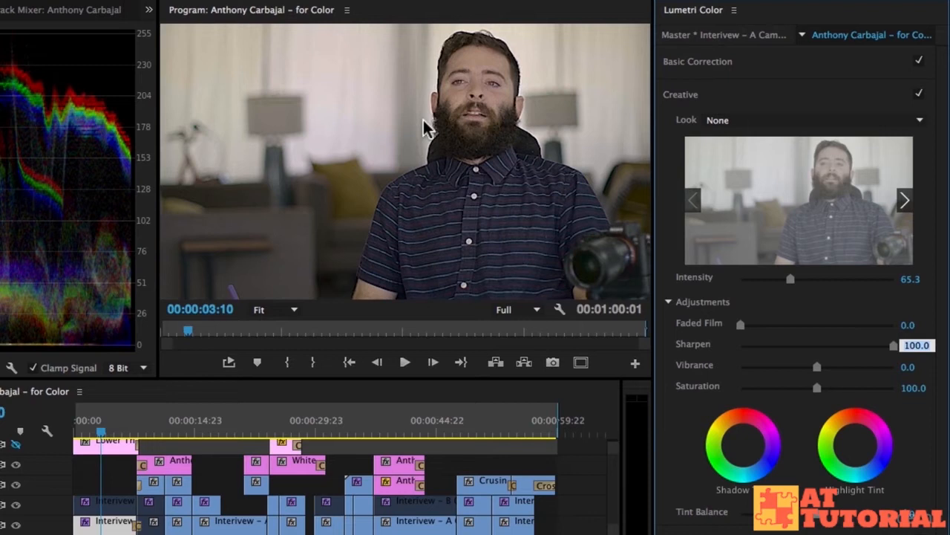
pyautogui.moveTo(894, 344); pyautogui.dragTo(838, 345)
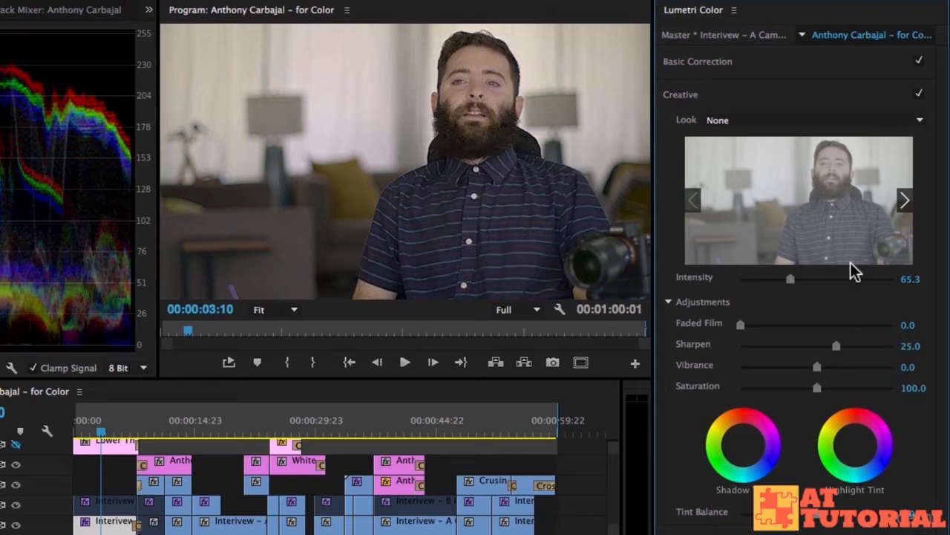
pyautogui.moveTo(810, 369)
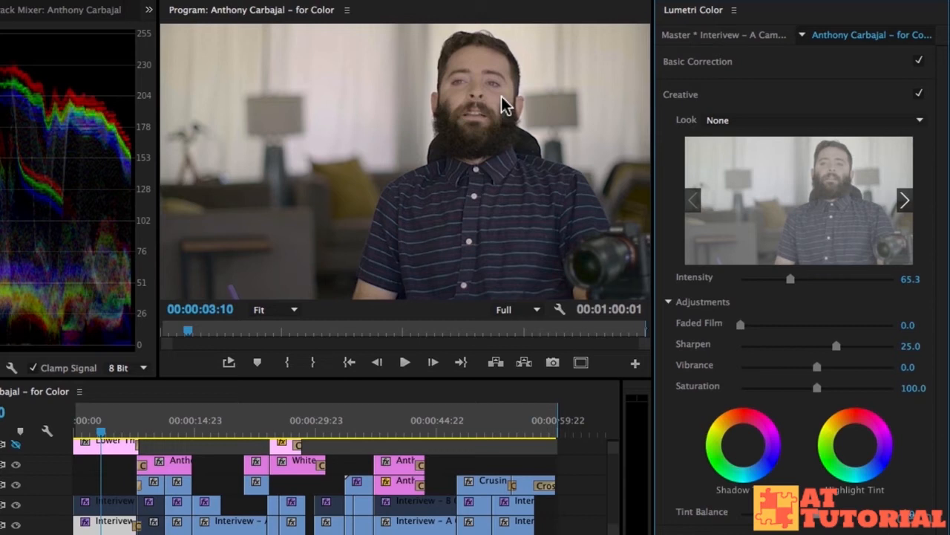
pyautogui.moveTo(814, 371)
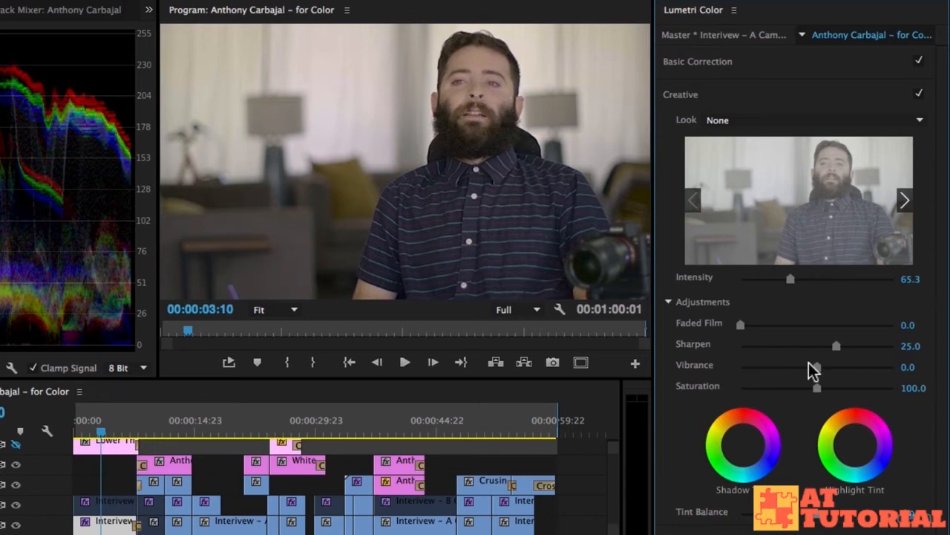
pyautogui.moveTo(817, 375)
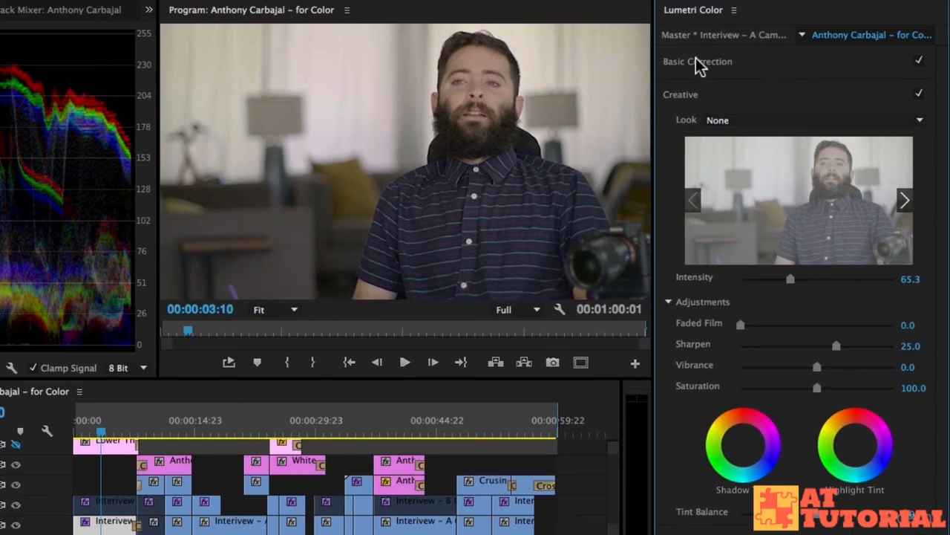
# - Test Saturation extremes and restore it to 100, then try Vibrance up to about 62 and reset it
pyautogui.moveTo(817, 388); pyautogui.dragTo(867, 388)
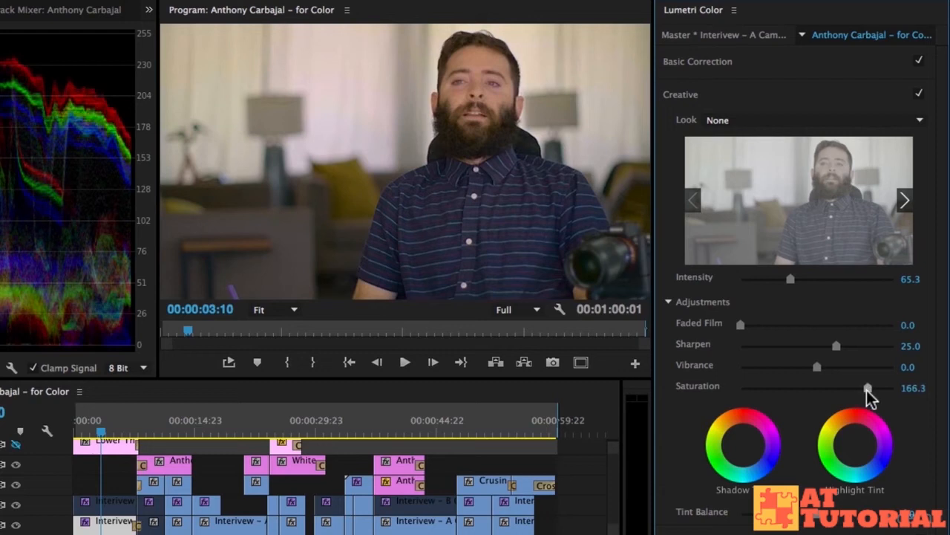
pyautogui.moveTo(867, 387); pyautogui.dragTo(739, 387)
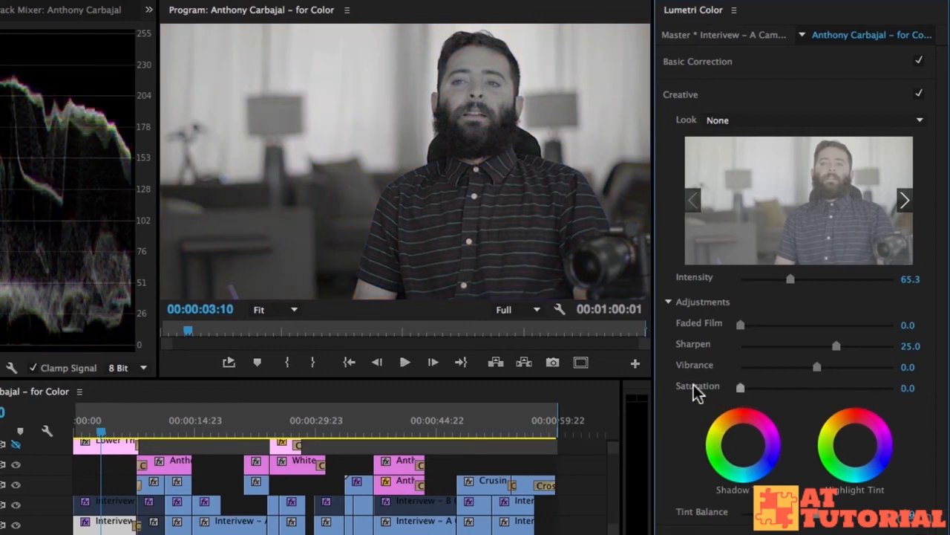
pyautogui.moveTo(772, 404)
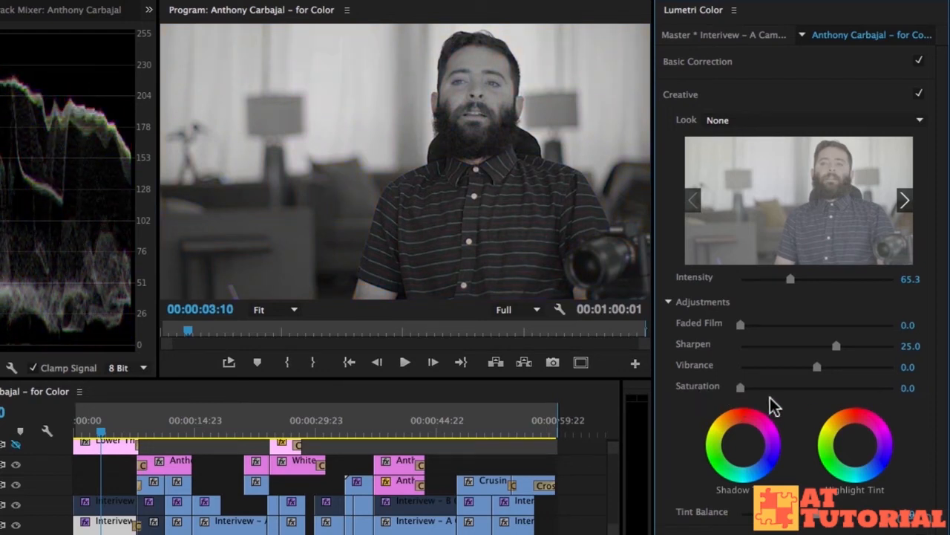
pyautogui.moveTo(739, 386); pyautogui.dragTo(817, 386)
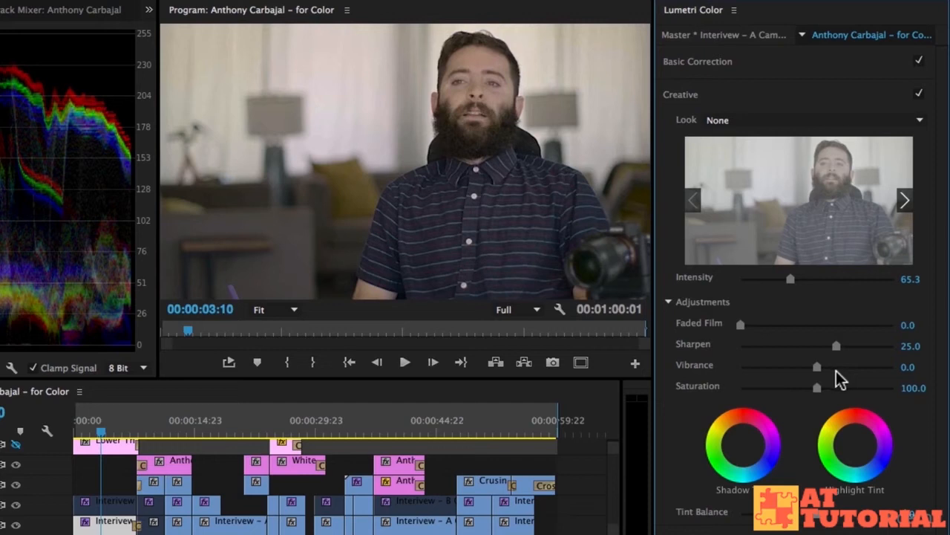
pyautogui.moveTo(817, 365); pyautogui.dragTo(844, 365)
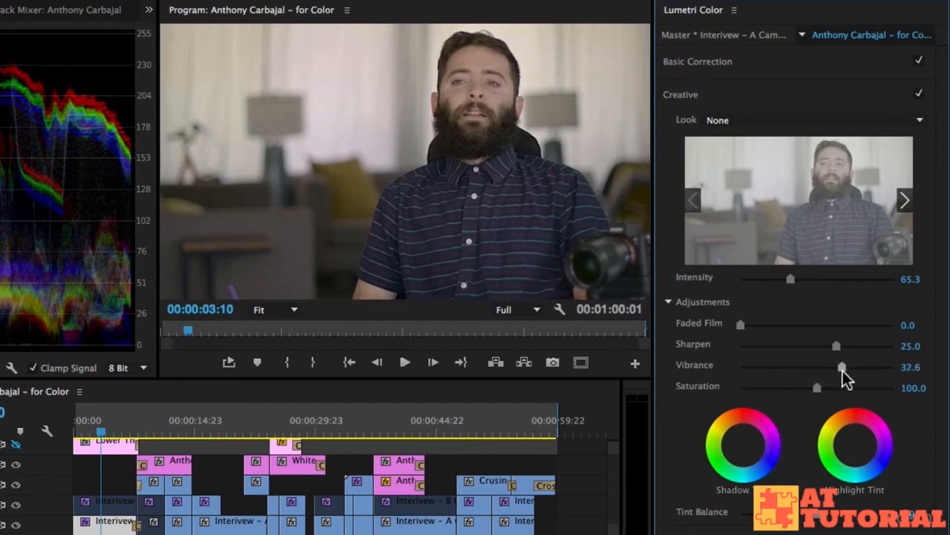
pyautogui.moveTo(842, 366); pyautogui.dragTo(855, 367)
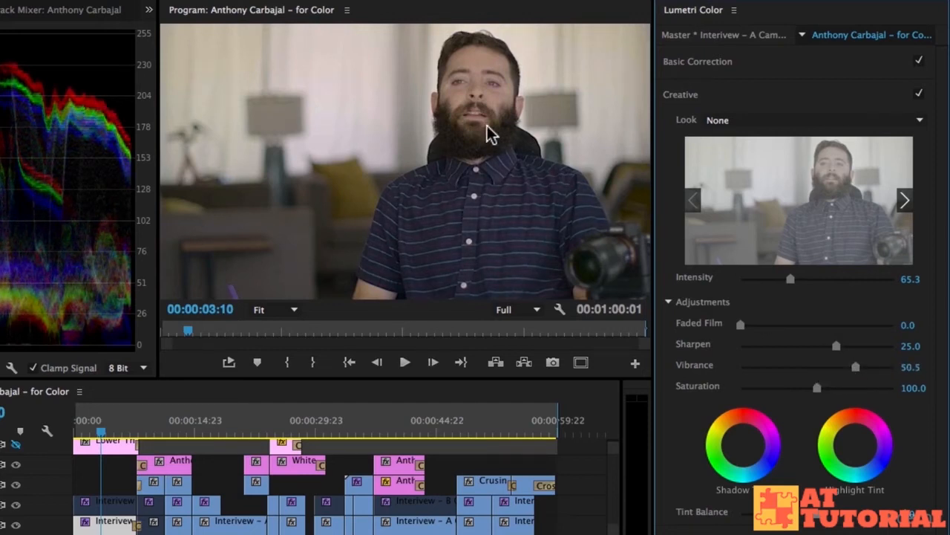
pyautogui.moveTo(487, 101)
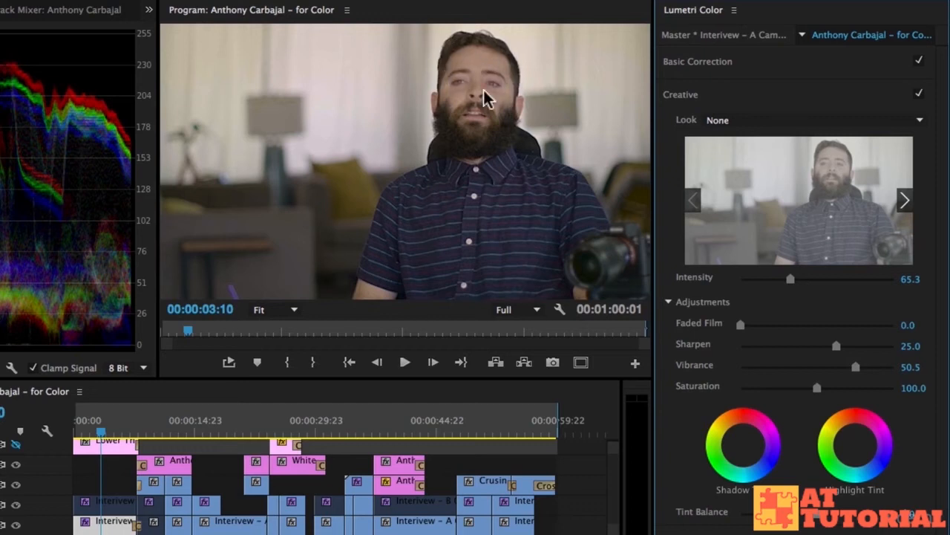
pyautogui.moveTo(488, 127)
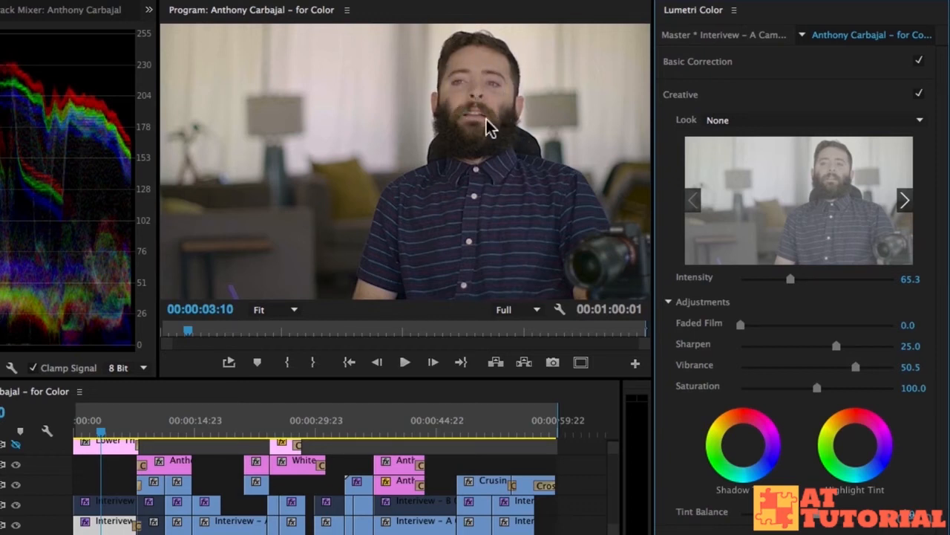
pyautogui.moveTo(462, 82)
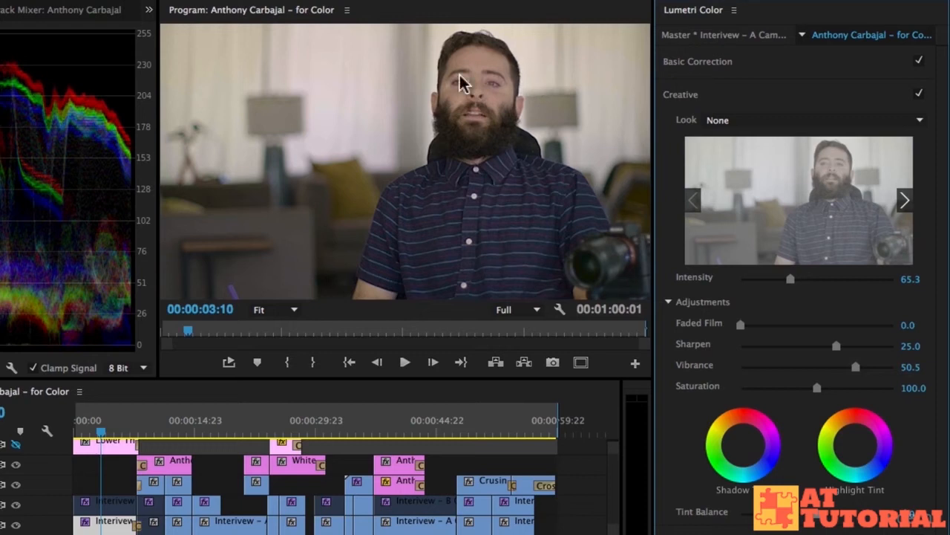
pyautogui.moveTo(861, 374)
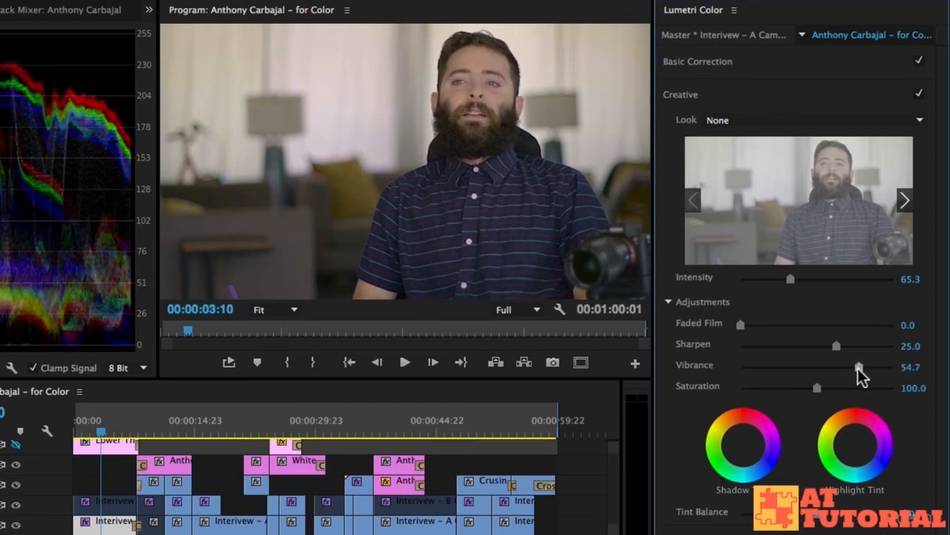
pyautogui.moveTo(858, 367); pyautogui.dragTo(864, 366)
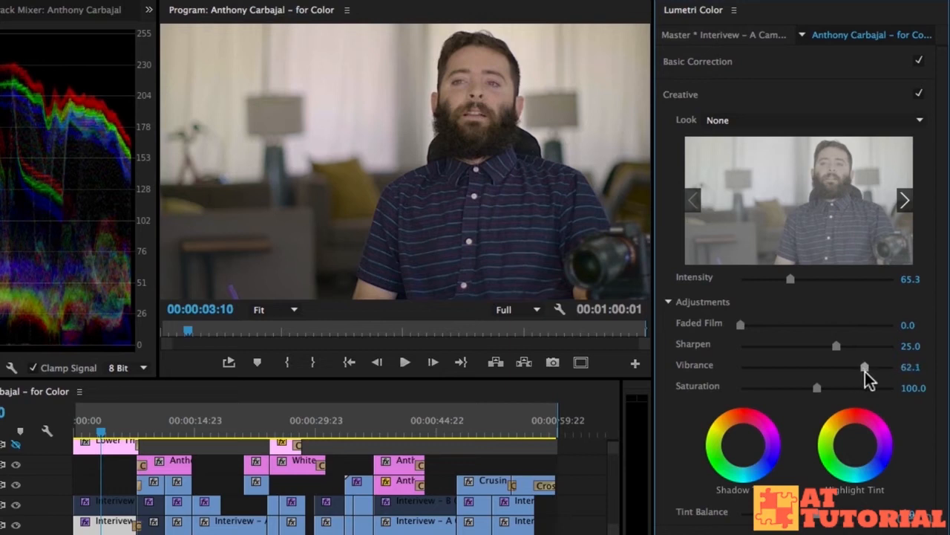
pyautogui.moveTo(864, 365); pyautogui.dragTo(817, 365)
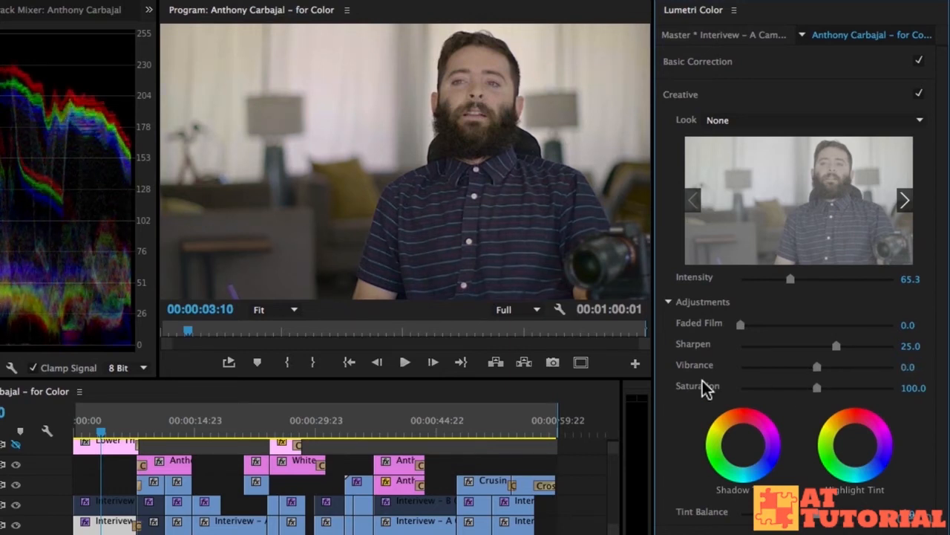
# - Compare oversaturation, return Saturation to 100 and settle Vibrance at 40
pyautogui.moveTo(817, 387); pyautogui.dragTo(876, 388)
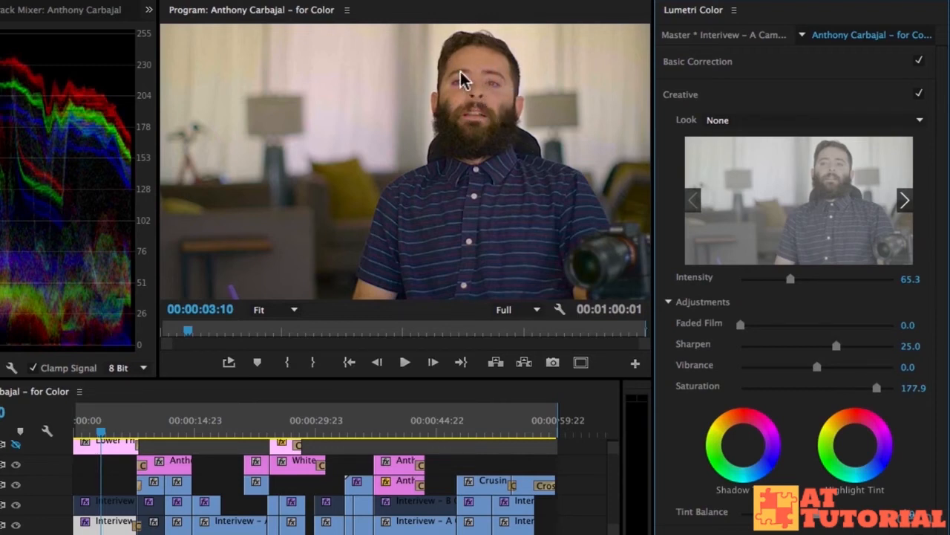
pyautogui.moveTo(877, 387); pyautogui.dragTo(817, 387)
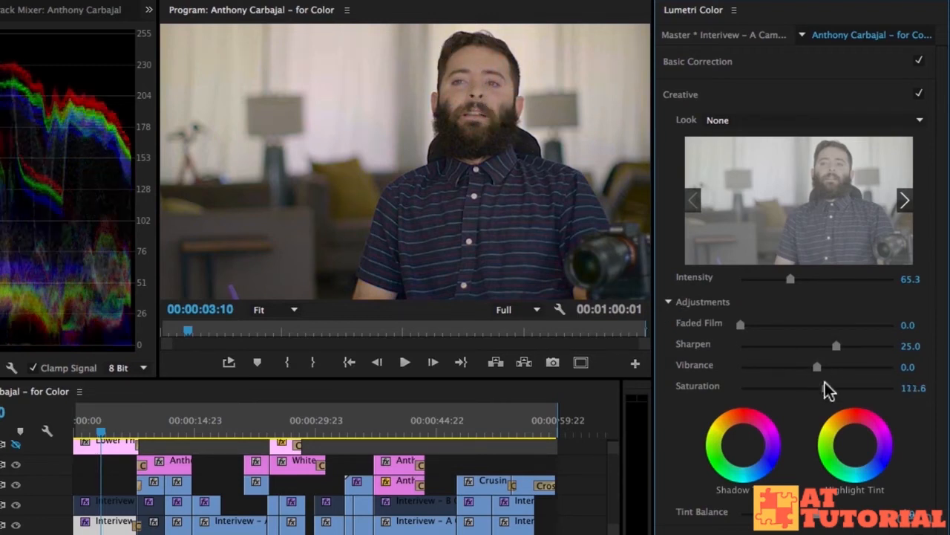
pyautogui.moveTo(816, 366); pyautogui.dragTo(855, 365)
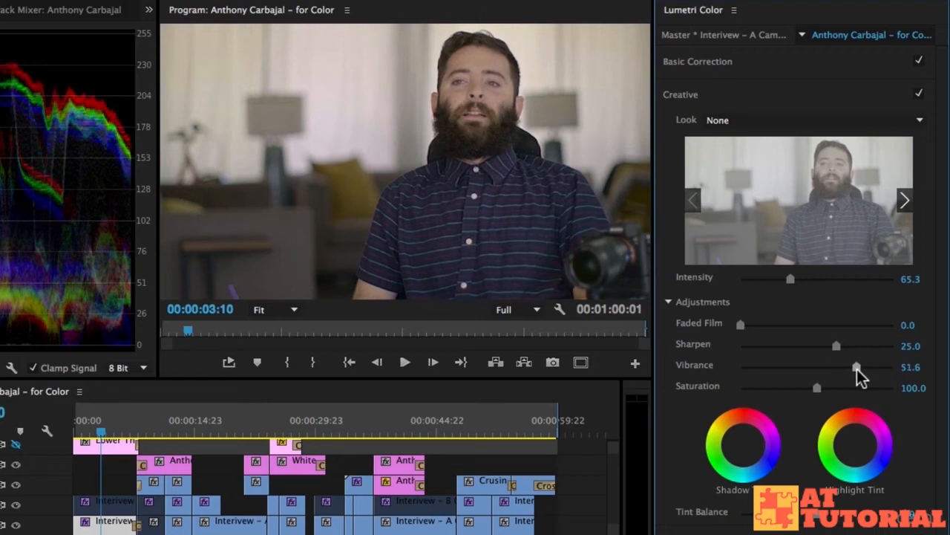
pyautogui.moveTo(855, 369); pyautogui.dragTo(864, 369)
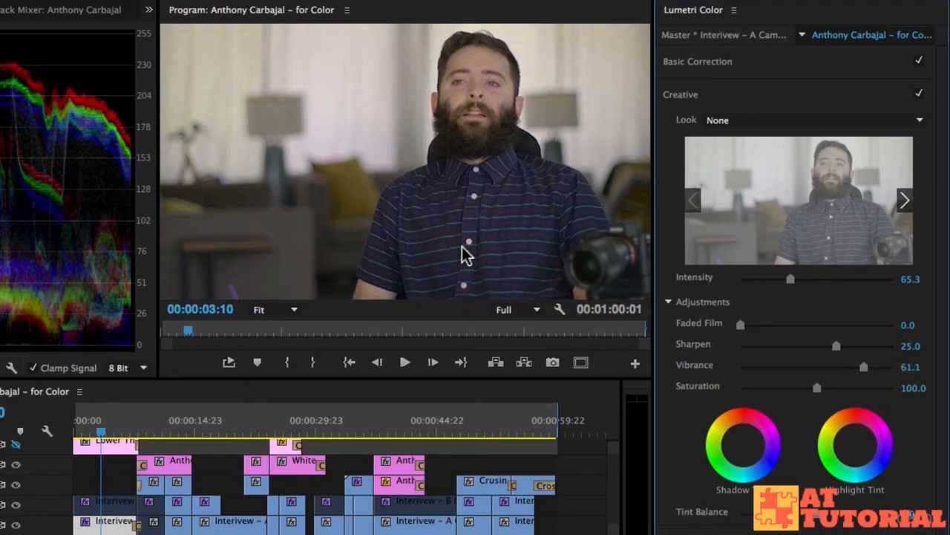
pyautogui.moveTo(473, 296)
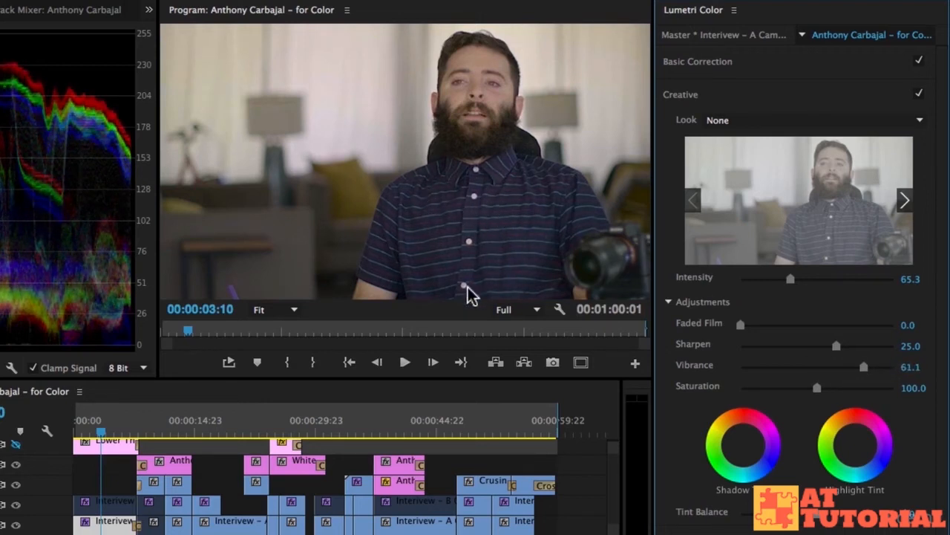
pyautogui.moveTo(386, 178)
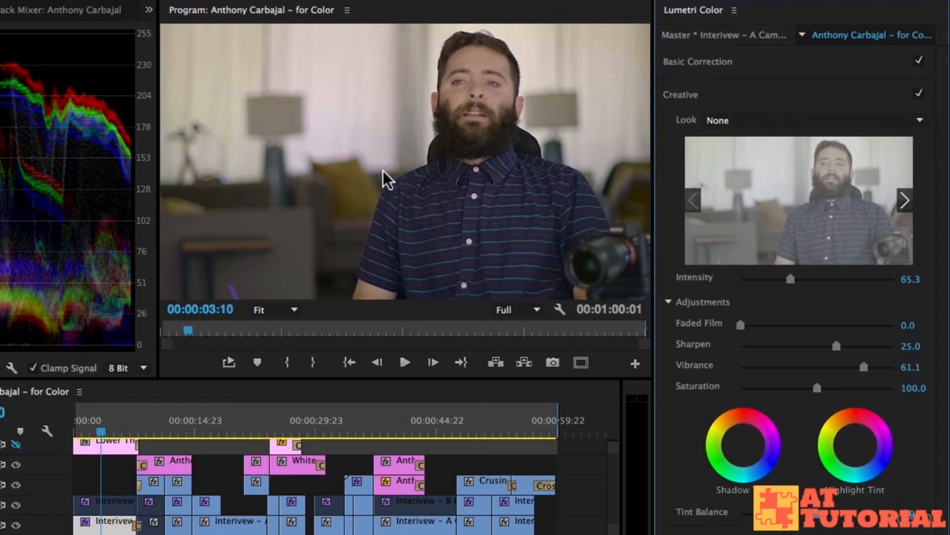
pyautogui.moveTo(438, 58)
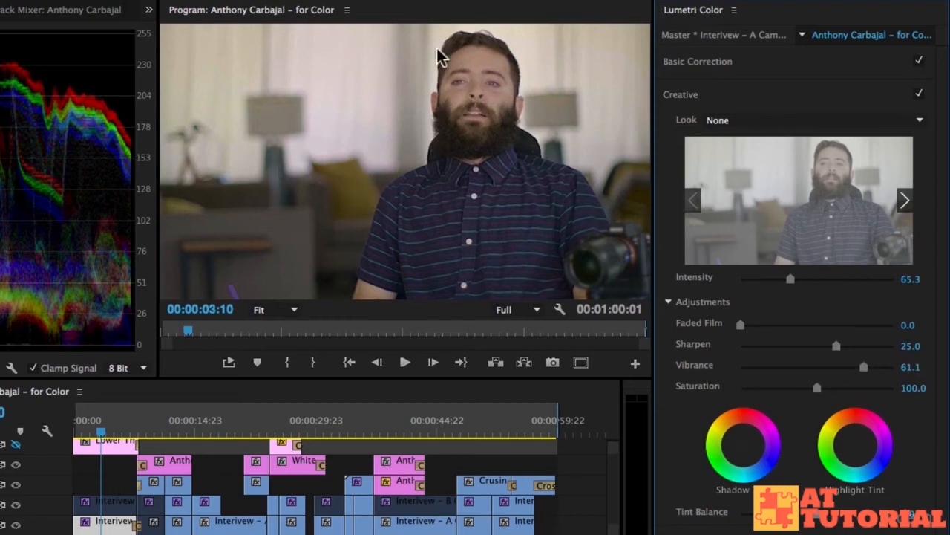
pyautogui.moveTo(865, 365); pyautogui.dragTo(847, 366)
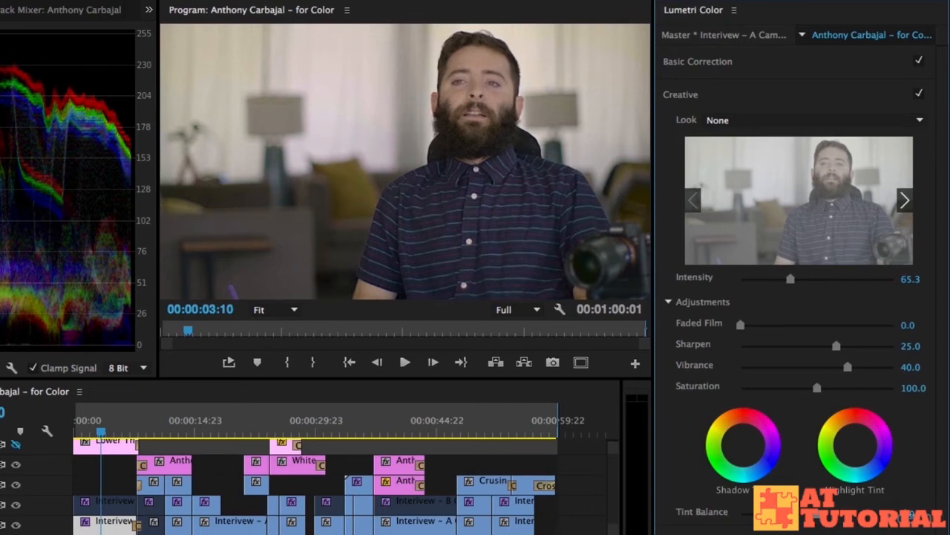
# - Scroll the Lumetri panel down to the Shadow Tint and Highlight Tint wheels
pyautogui.scroll(-3)
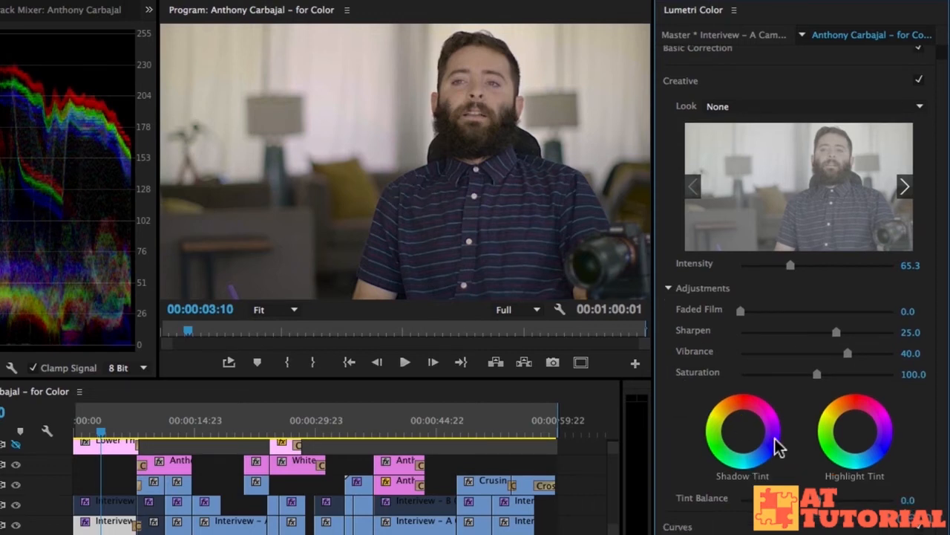
pyautogui.moveTo(854, 434)
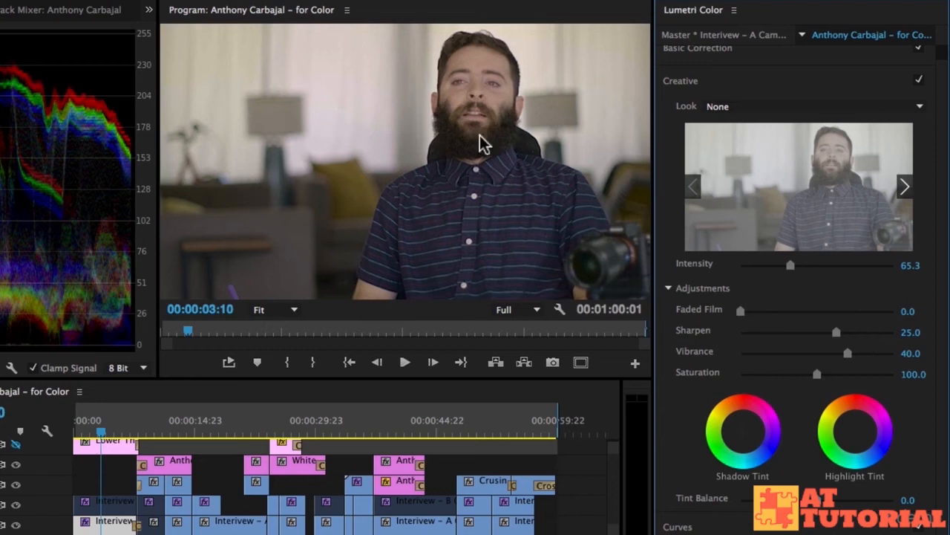
pyautogui.moveTo(533, 154)
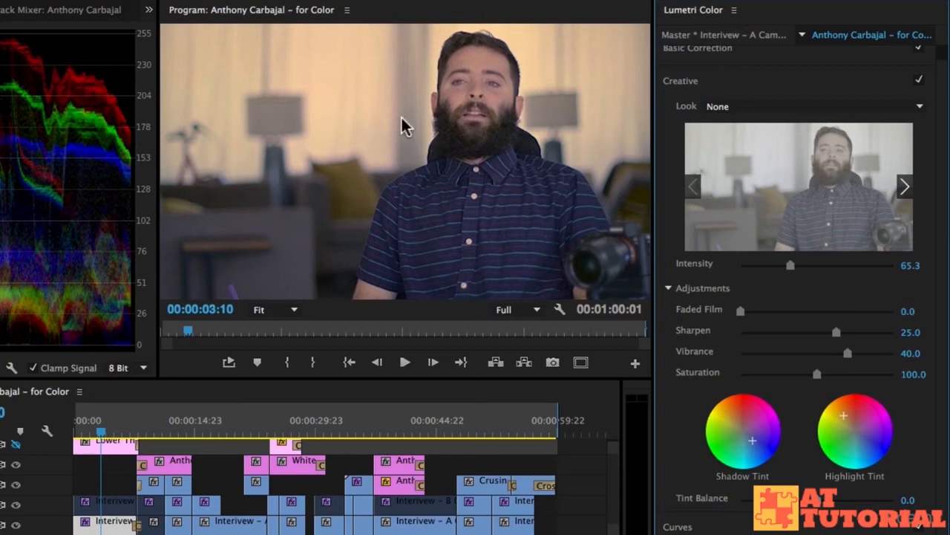
pyautogui.moveTo(297, 101)
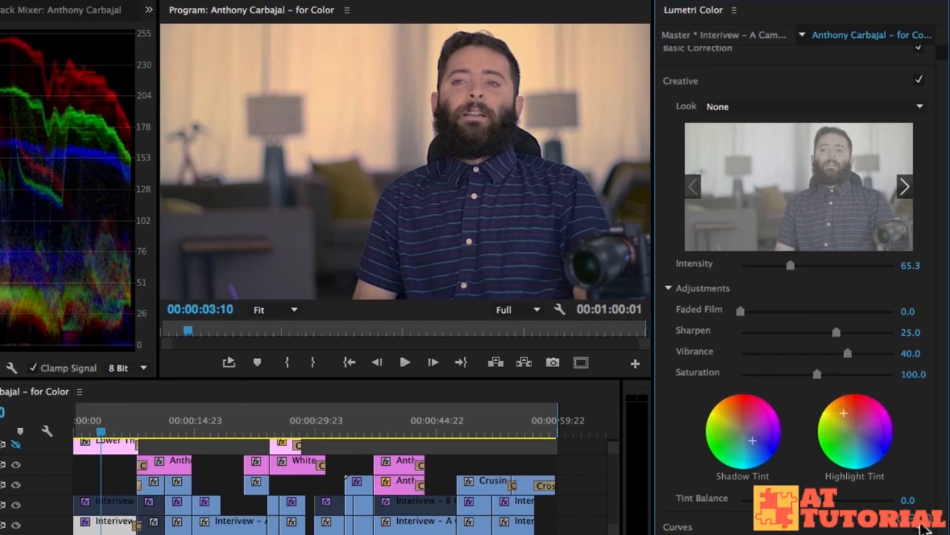
pyautogui.moveTo(755, 457)
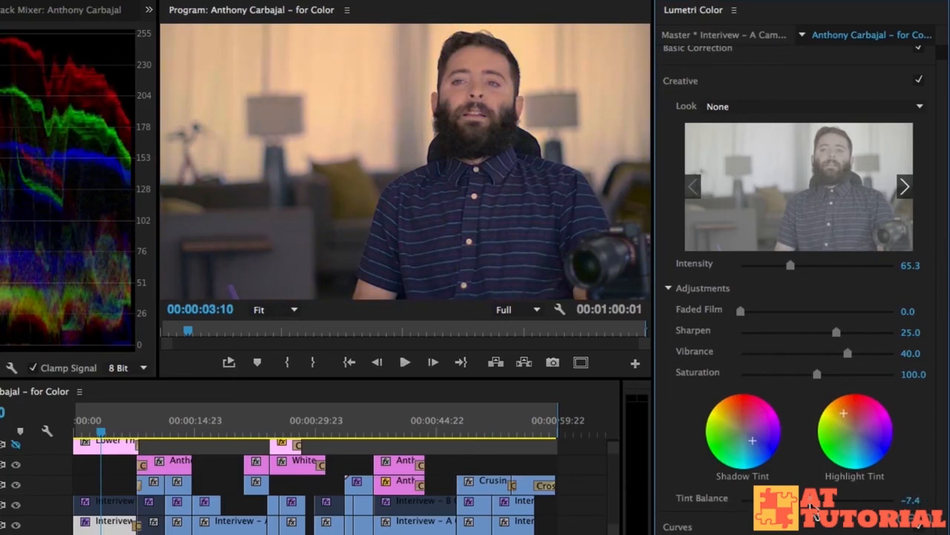
# - Shift Tint Balance negative, landing at about -37.9
pyautogui.moveTo(817, 498); pyautogui.dragTo(787, 498)
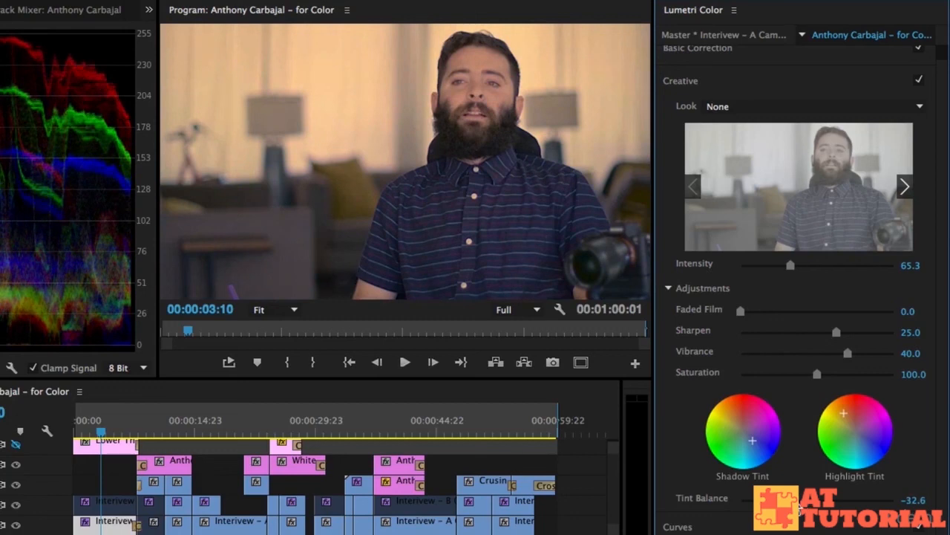
pyautogui.moveTo(742, 497); pyautogui.dragTo(839, 497)
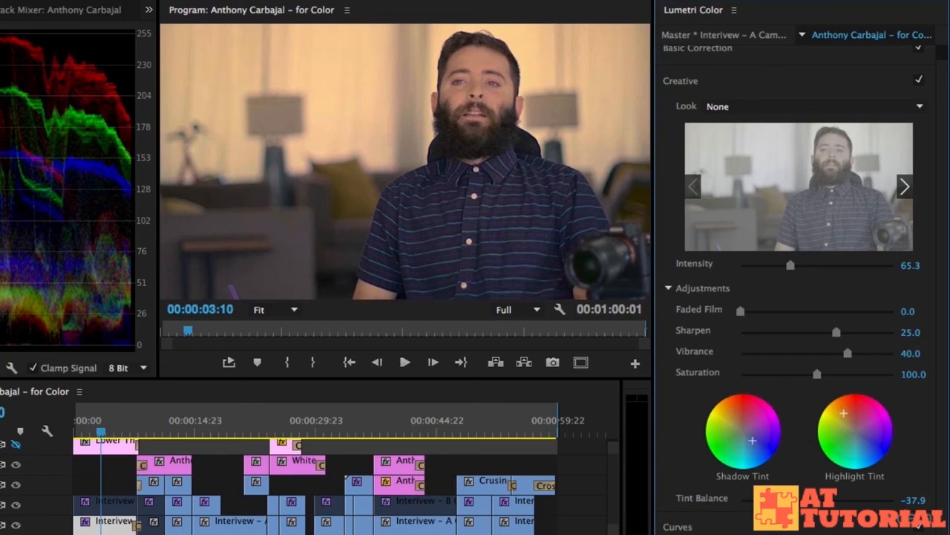
pyautogui.moveTo(478, 136)
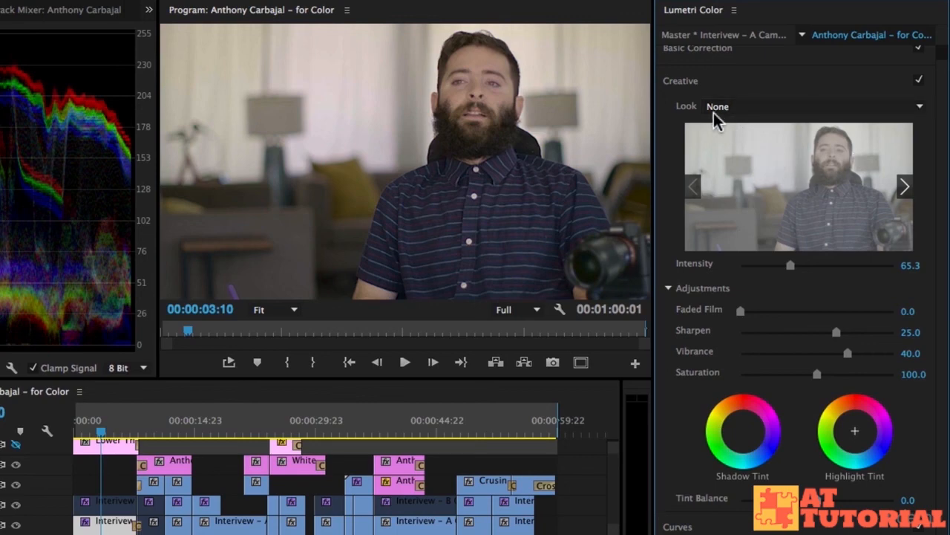
# - Reopen the creative Look list and scroll through the LUT presets
pyautogui.click(814, 106)
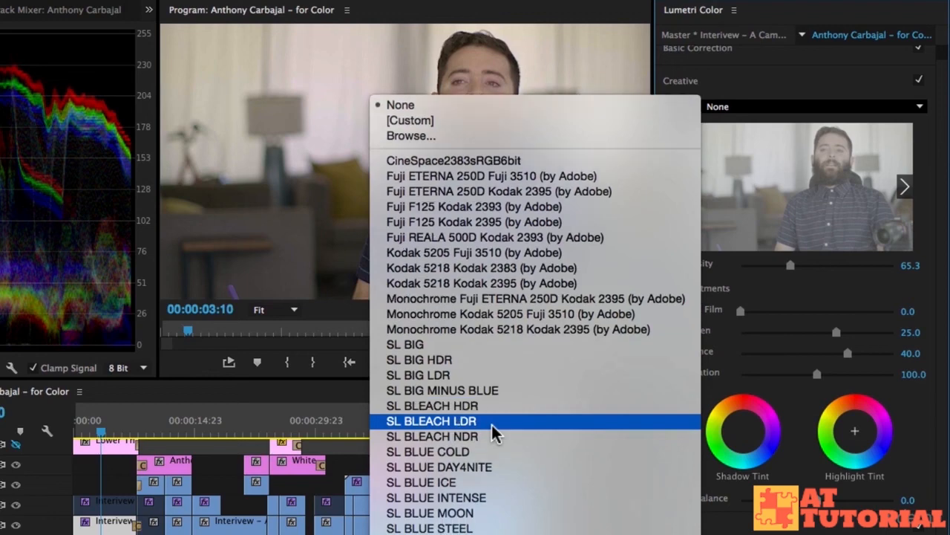
pyautogui.moveTo(481, 268)
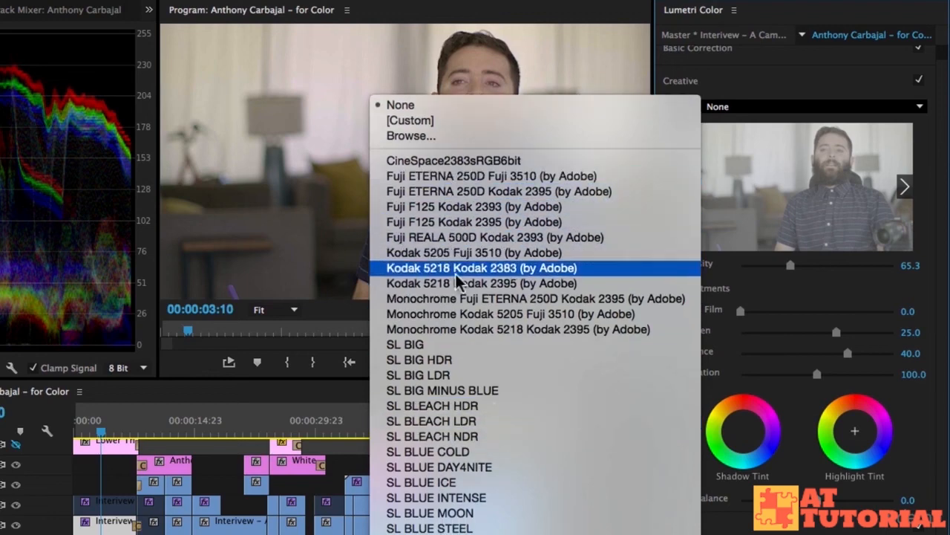
pyautogui.scroll(-3)
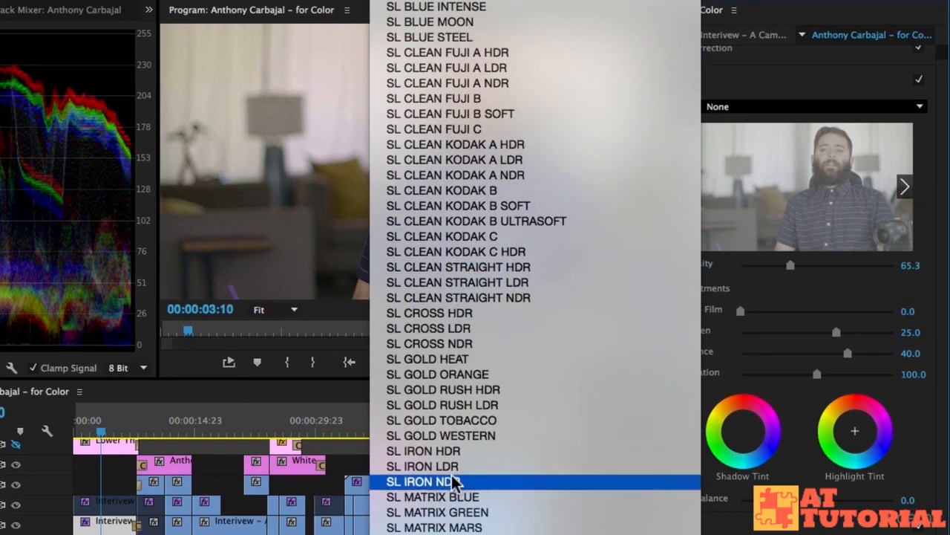